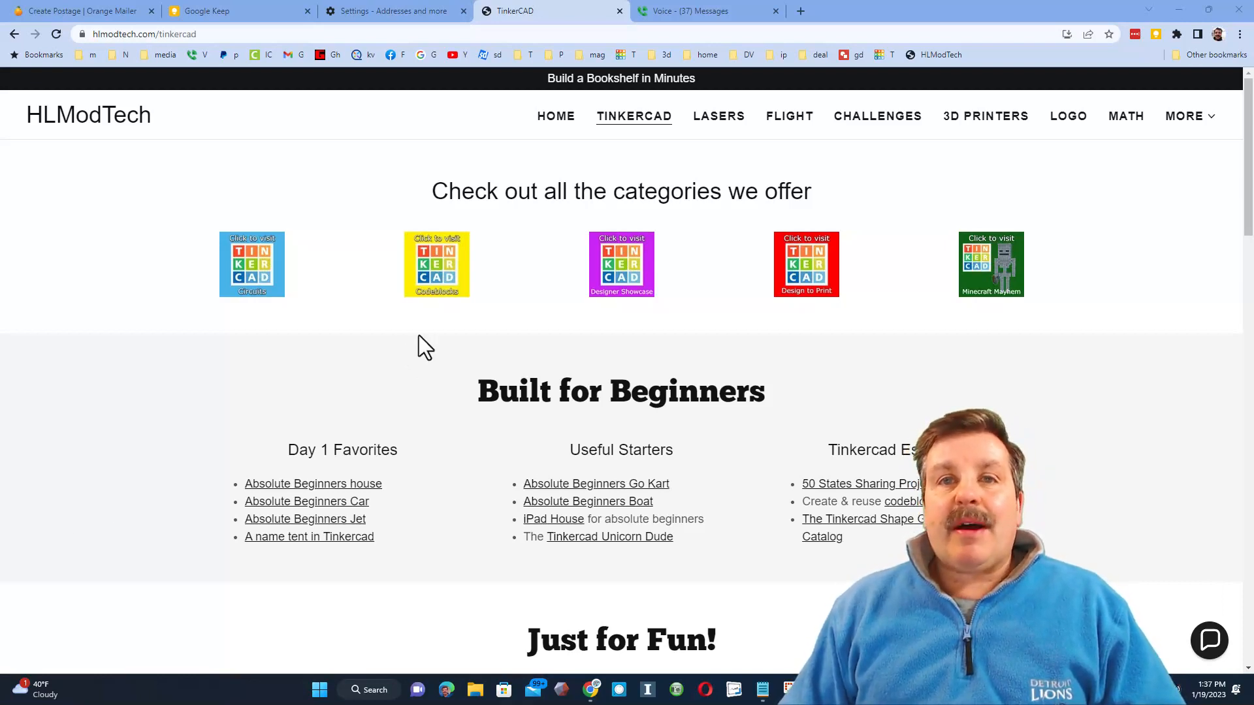
mouse_move(534, 558)
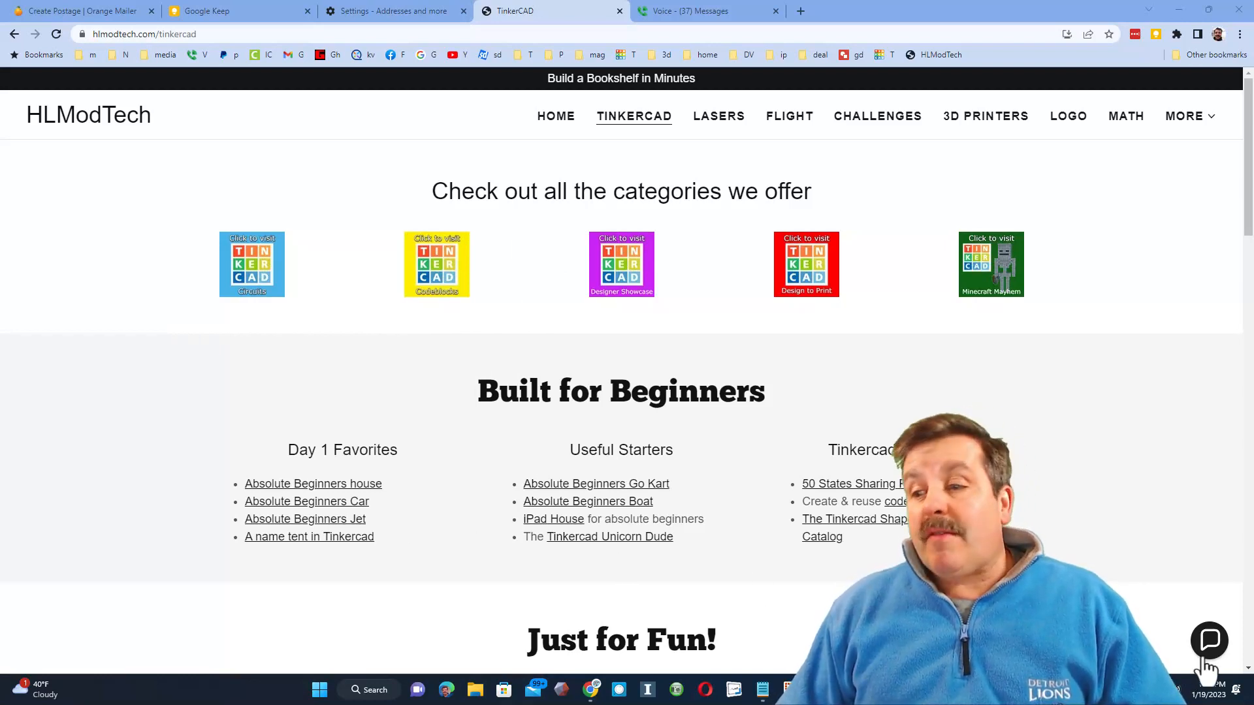
View the reference boxes from the front and switch to the pen blank acrylic design.
left_click(1208, 640)
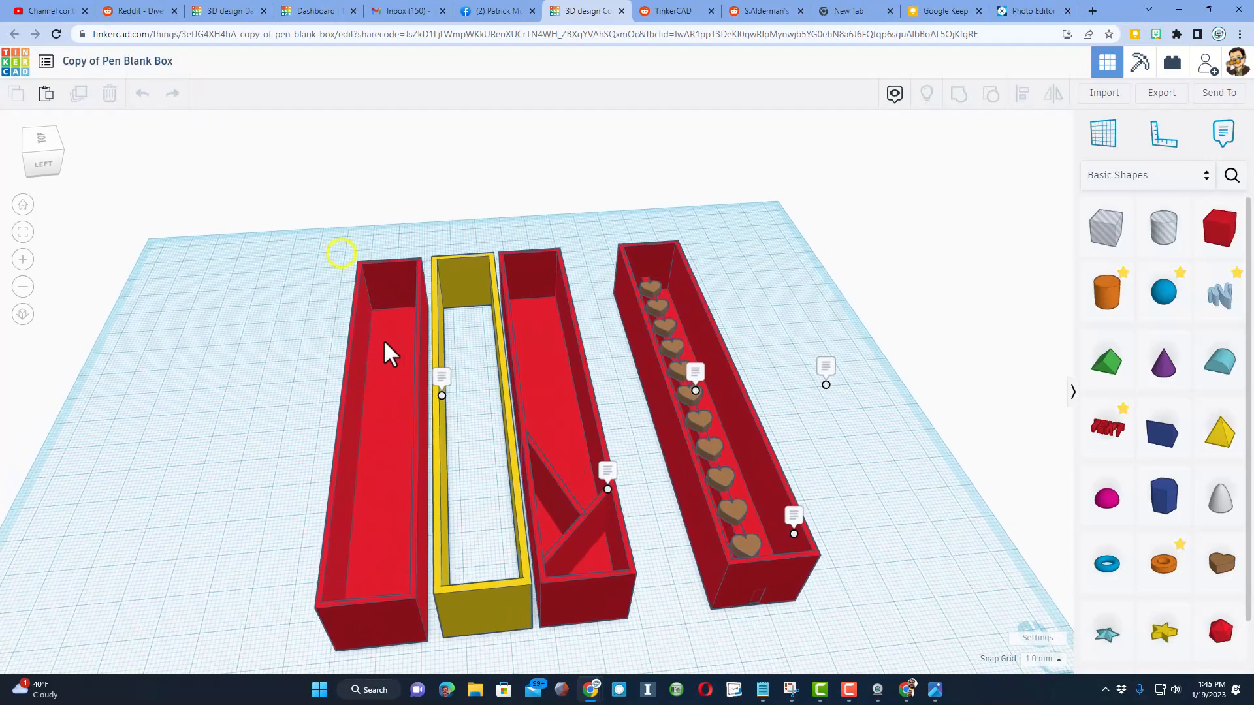
left_click_drag(388, 351, 383, 561)
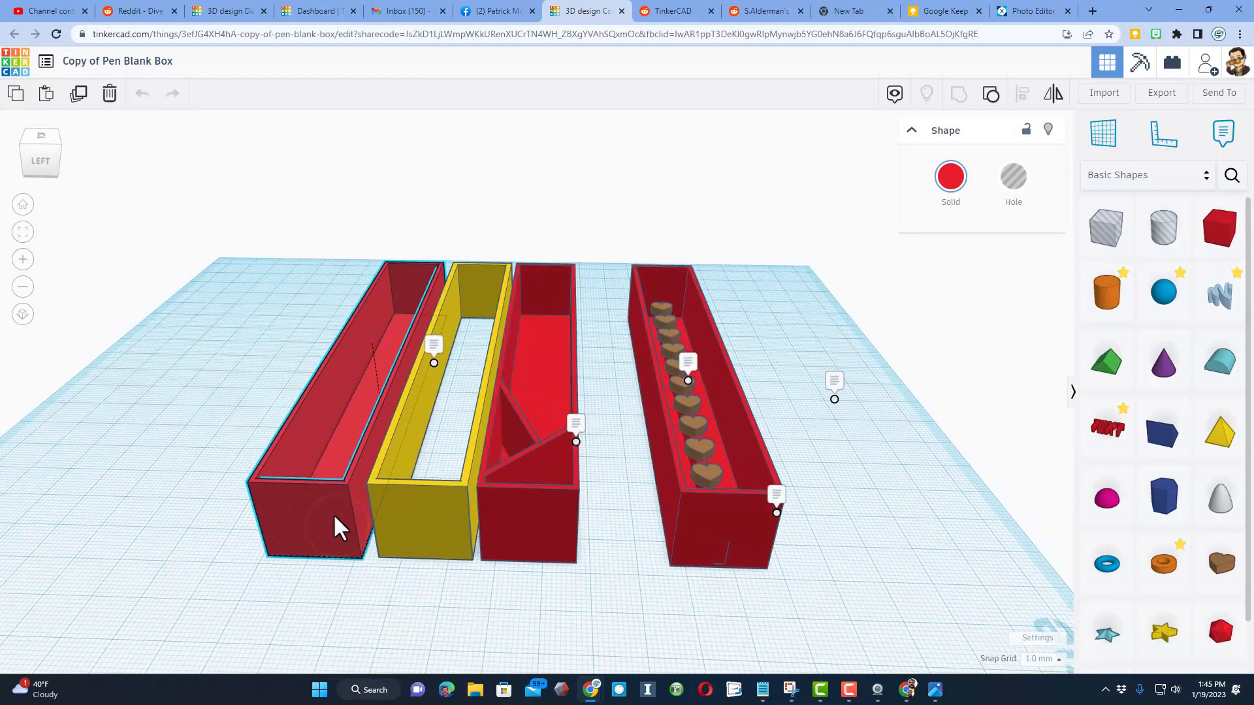
left_click(319, 529)
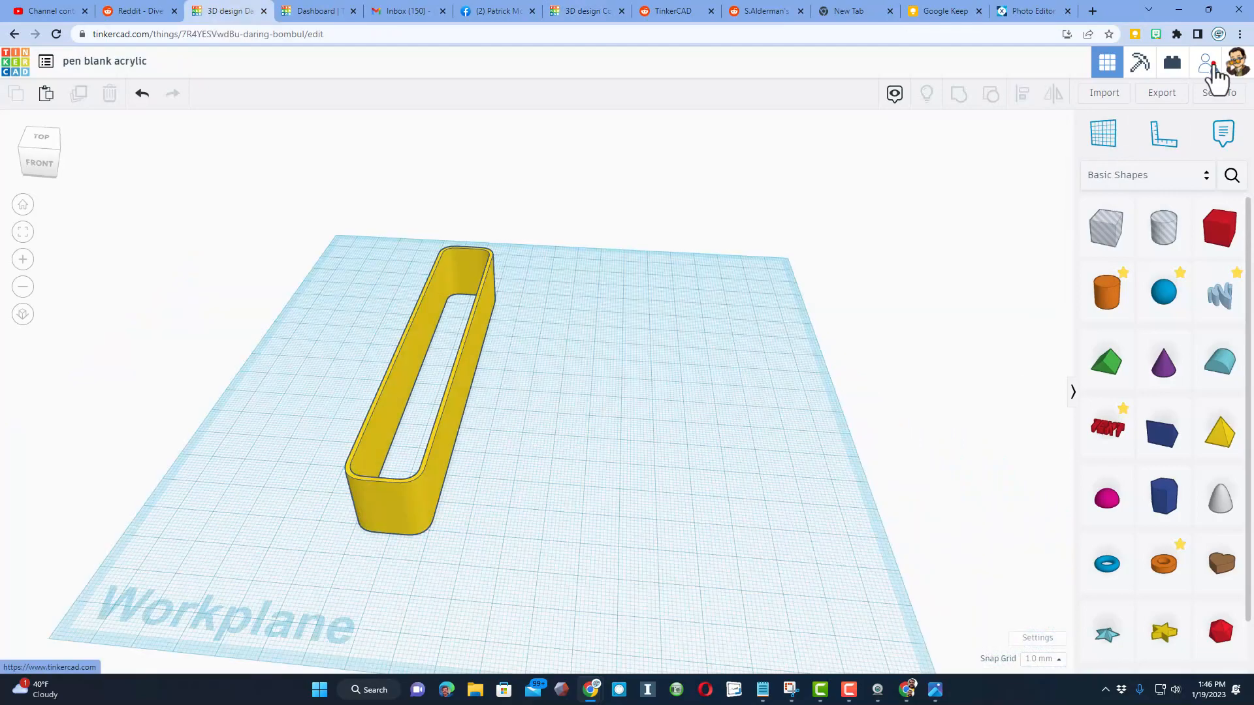
Generate a new share link for pen blank acrylic, then return to the reference box design.
left_click(1207, 62)
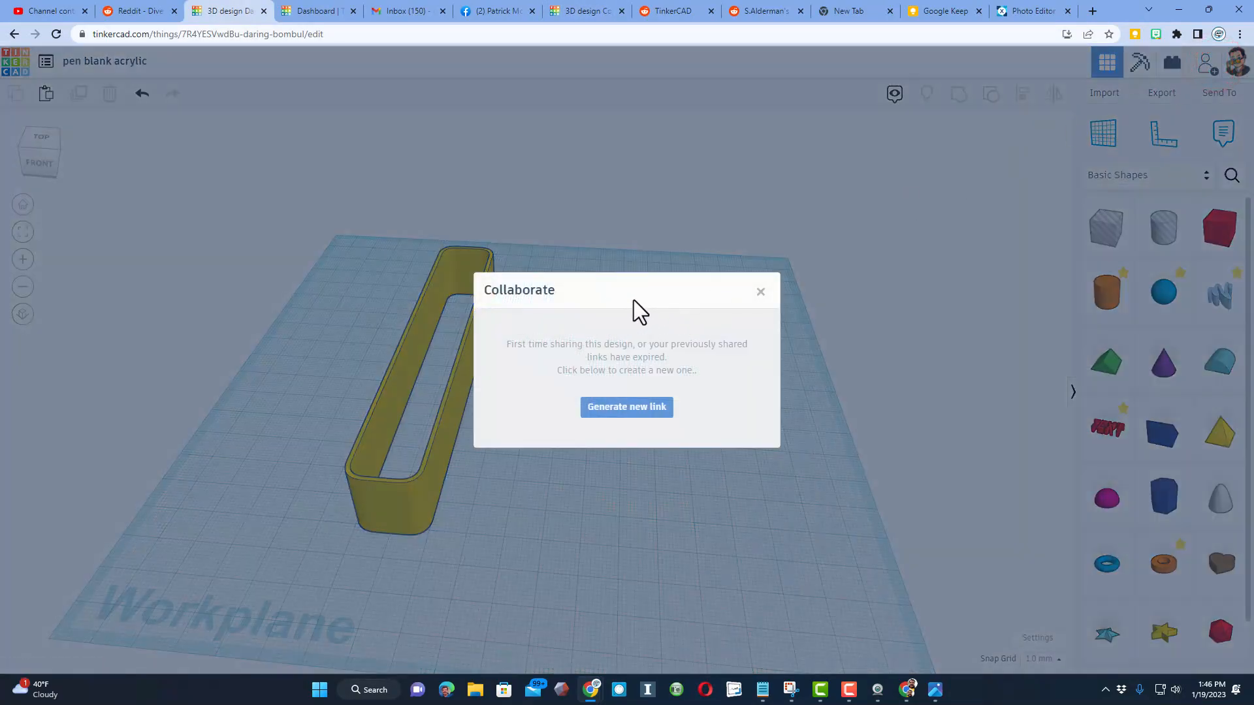
left_click(626, 407)
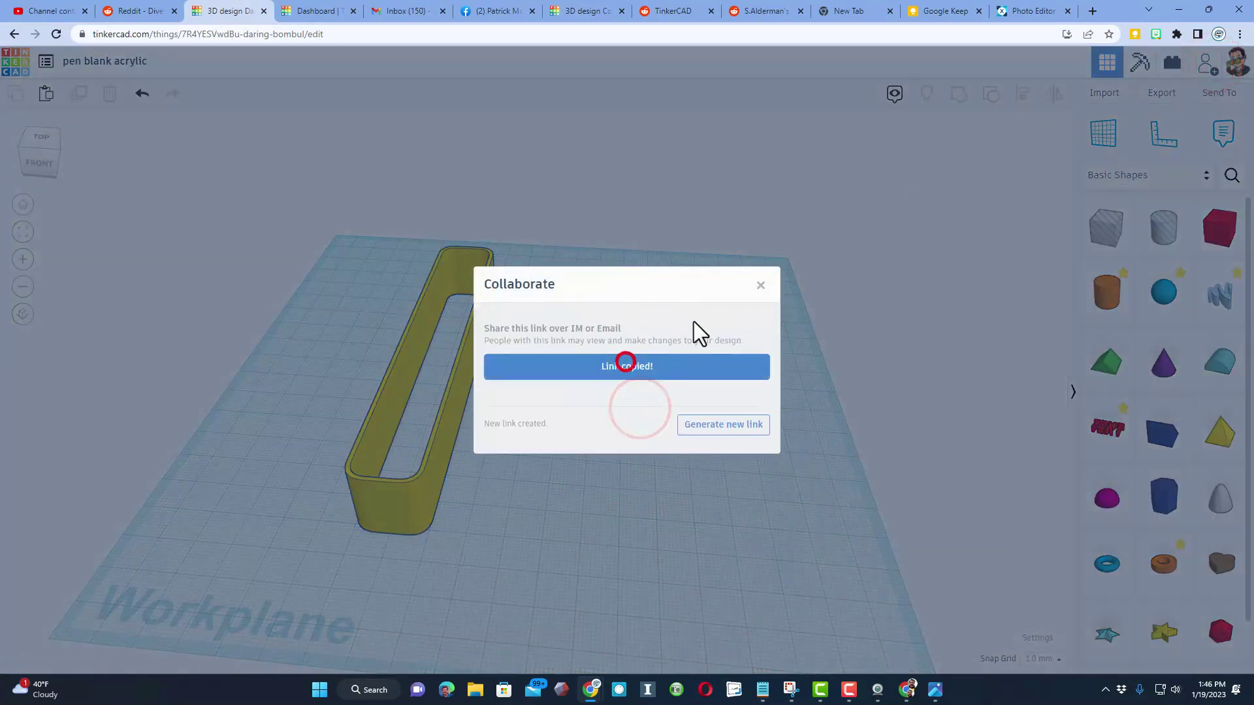
left_click(761, 285)
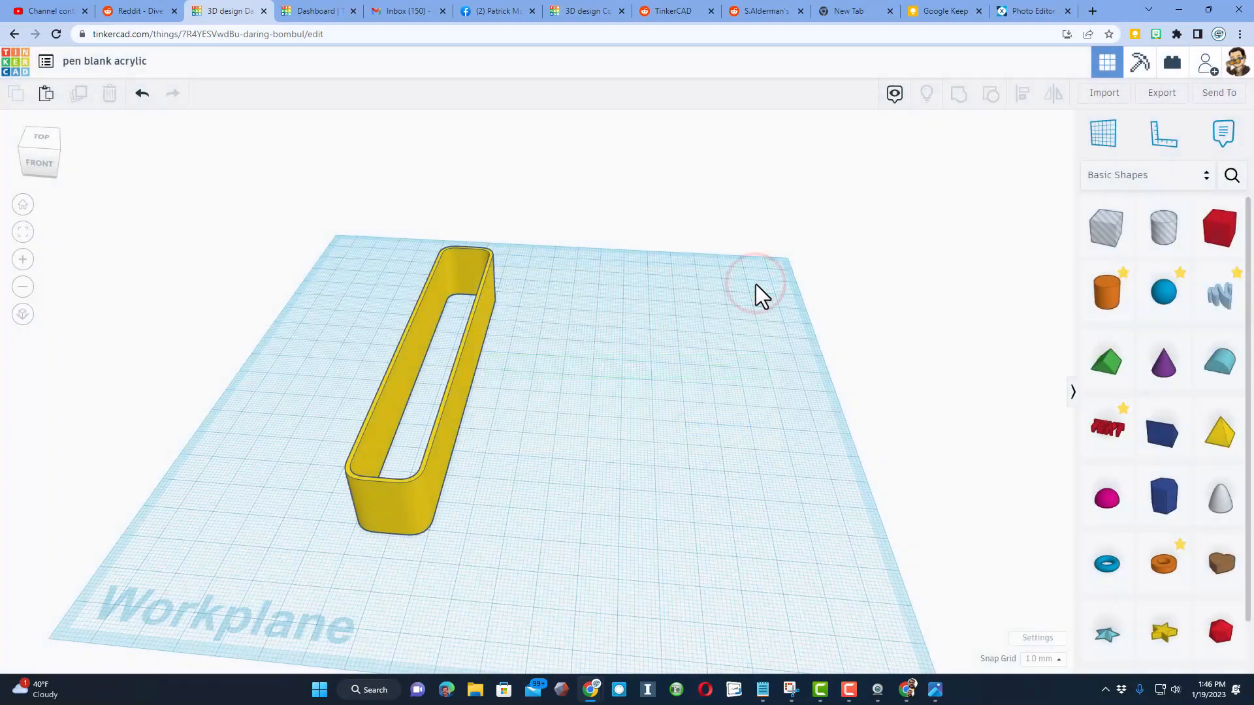
left_click(590, 10)
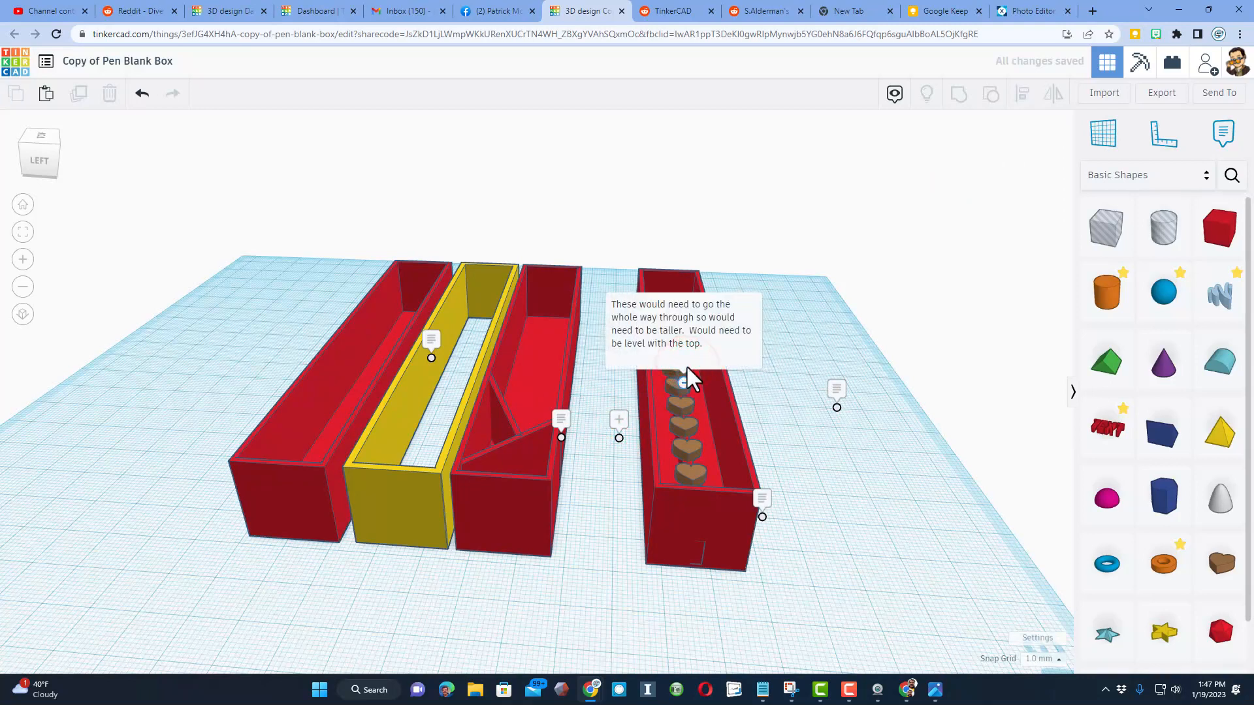
mouse_move(839, 414)
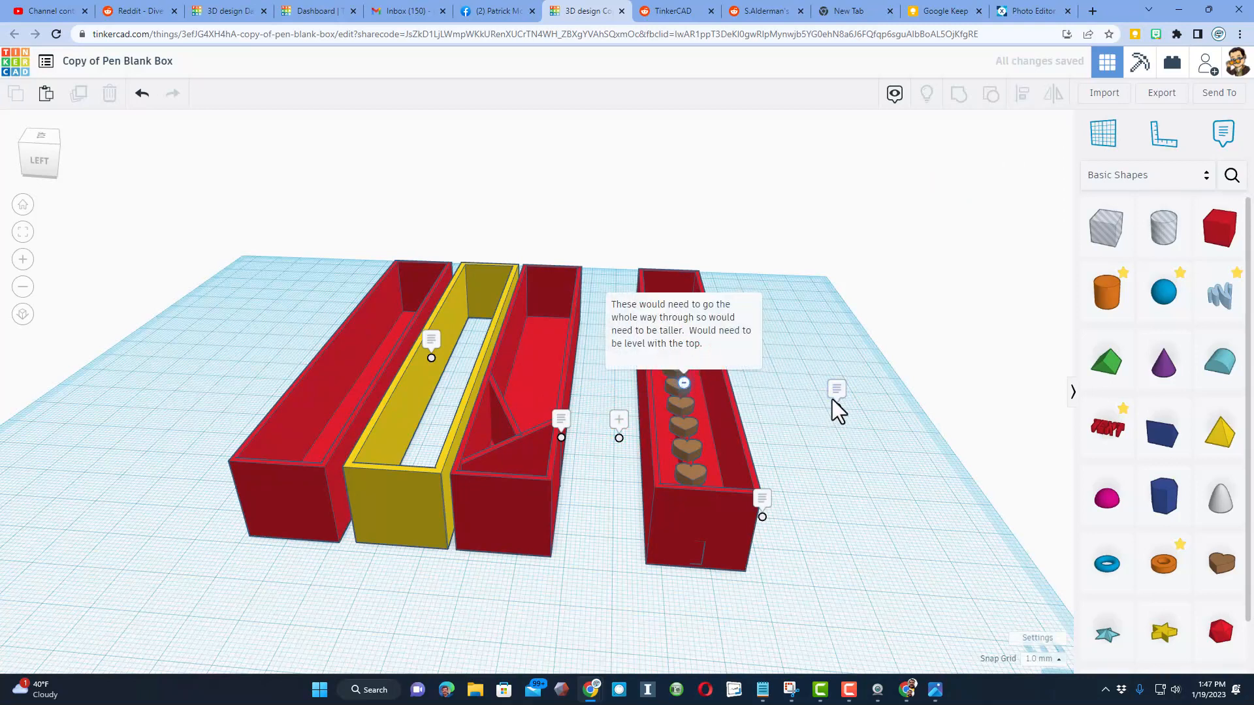
mouse_move(780, 400)
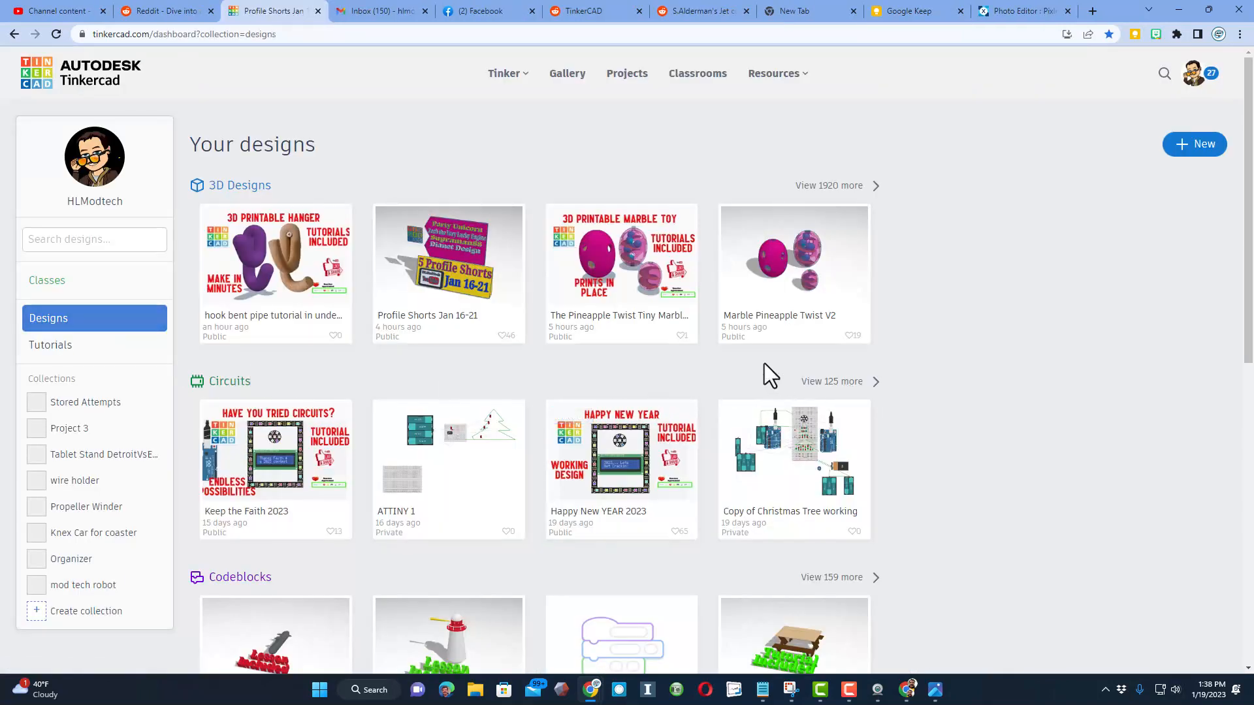
mouse_move(915, 274)
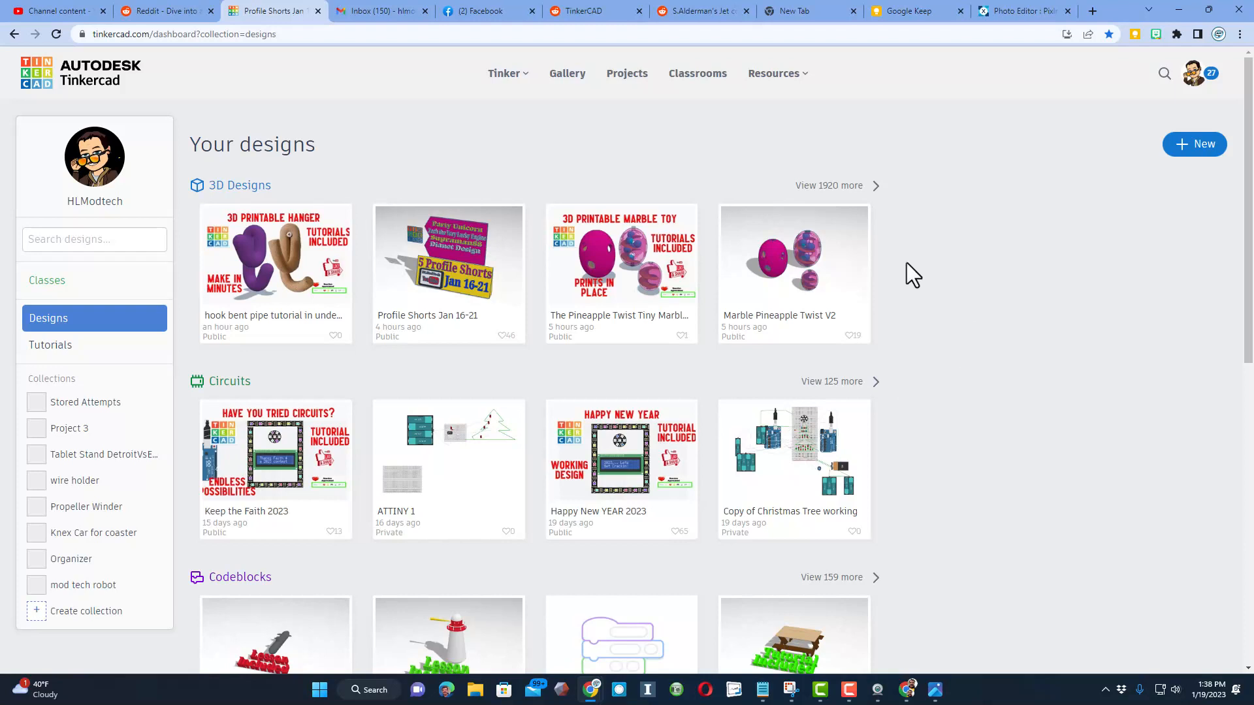
mouse_move(1041, 230)
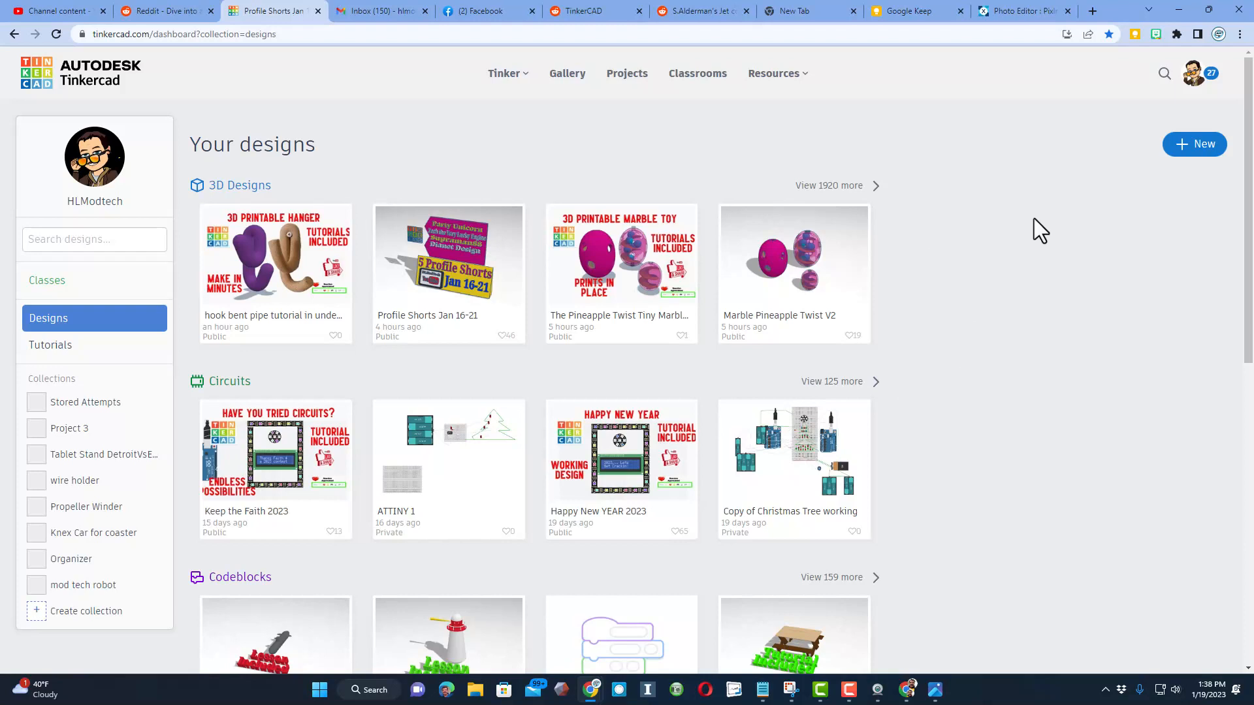
Create a new 3D design and name it 'pen blank acrylic'.
left_click(1193, 144)
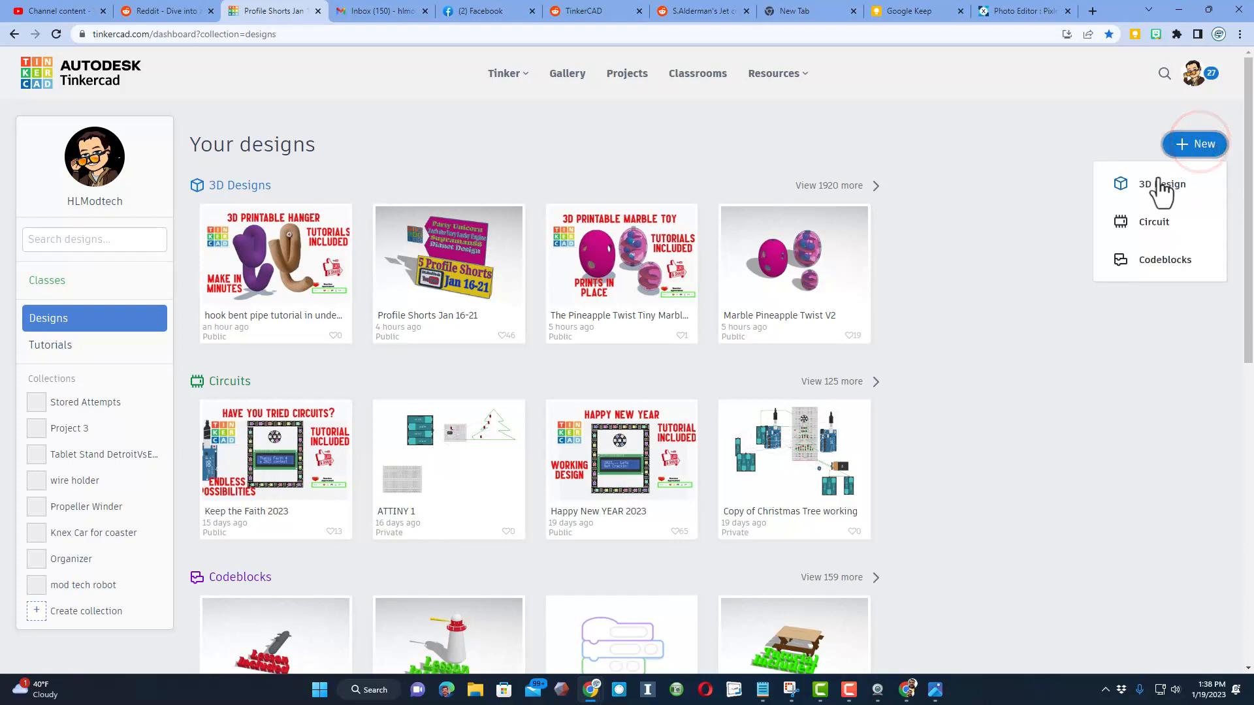
left_click(1162, 183)
type("p")
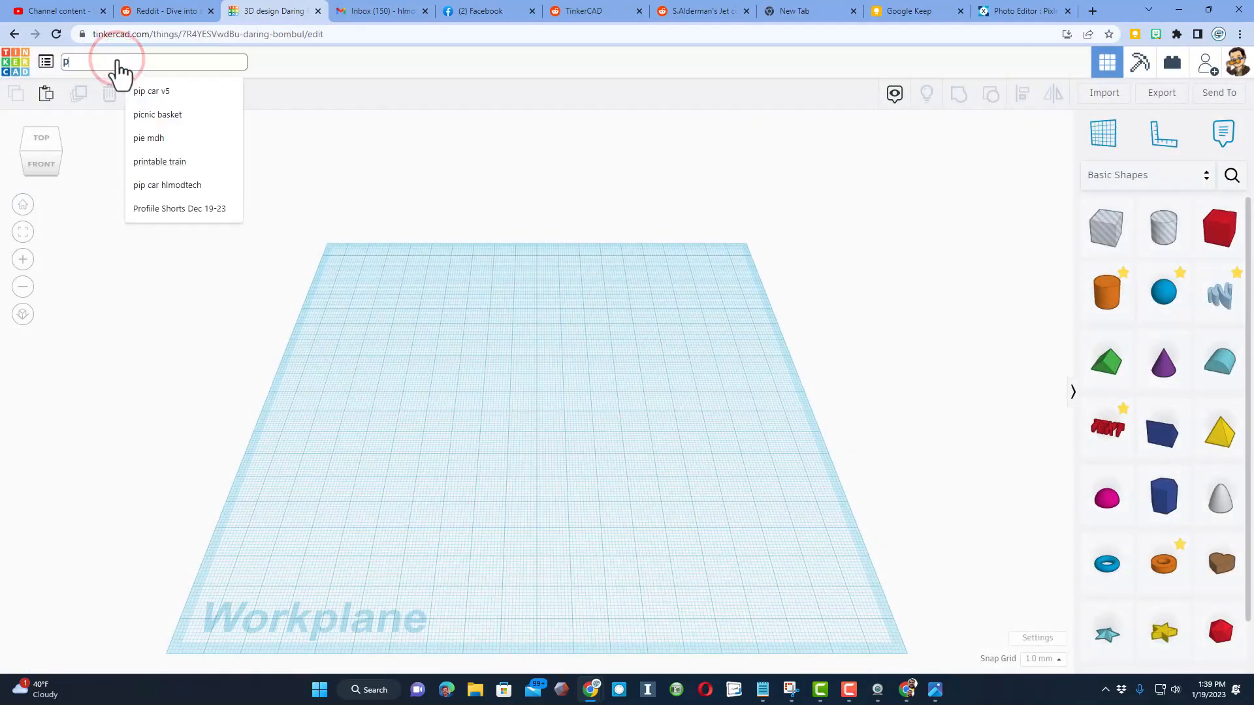
type("en blank")
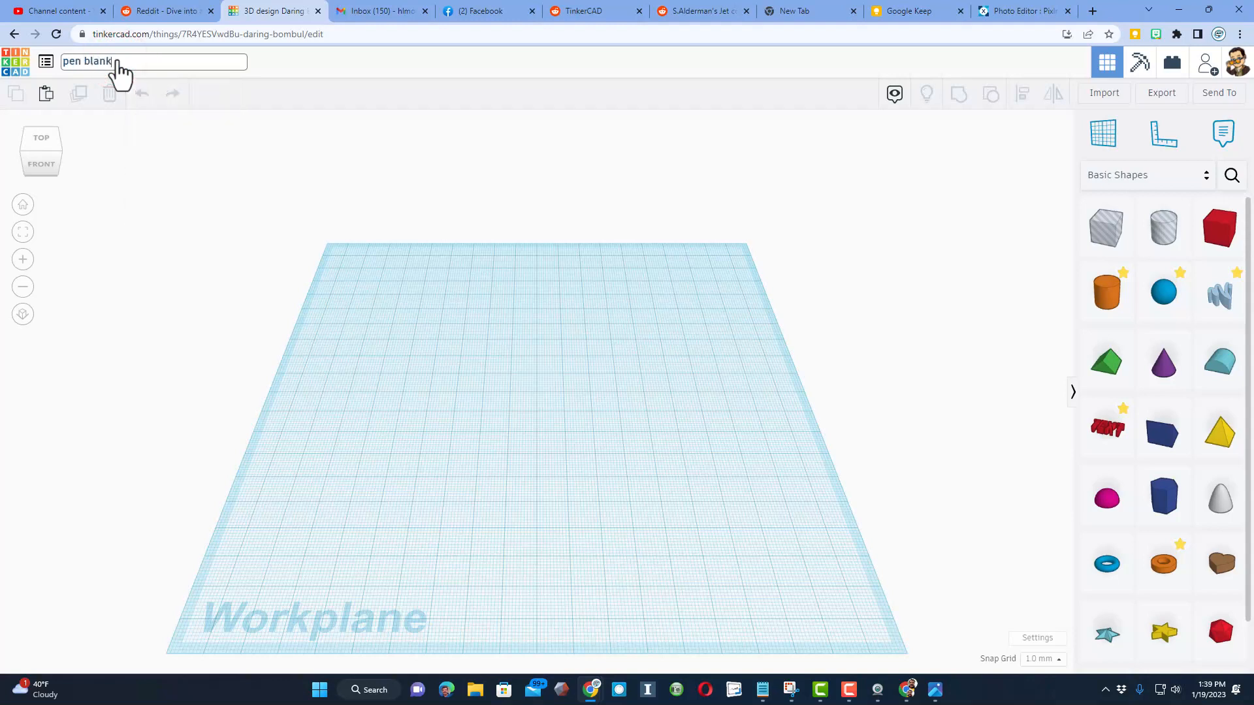
type("acrylic")
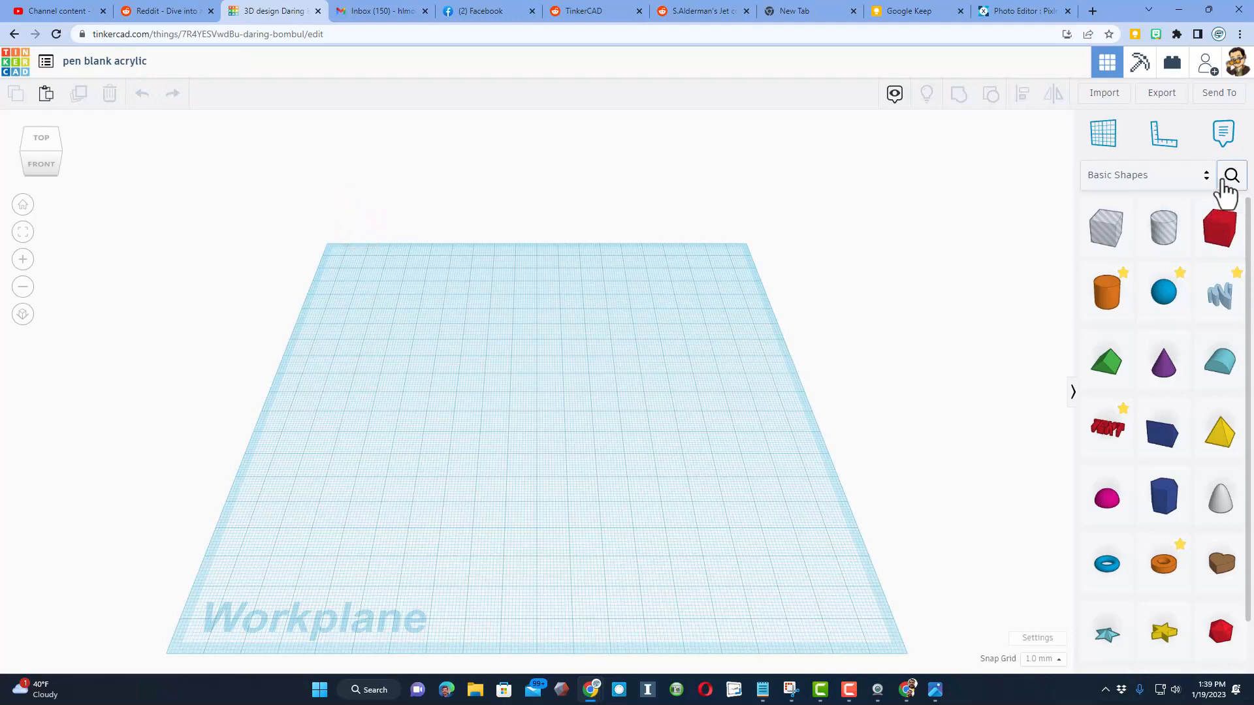
mouse_move(1232, 175)
type("soft")
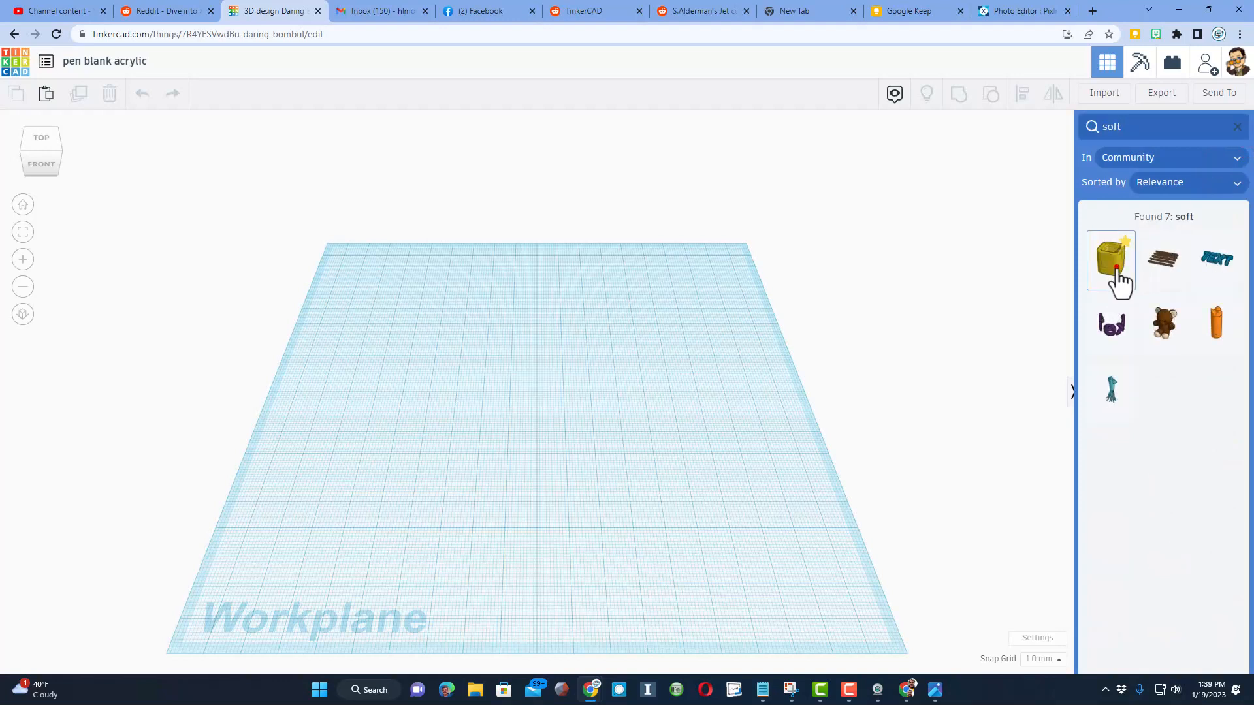
Place a SoftBox on the workplane and size it into a long narrow yellow frame.
left_click_drag(1110, 258, 469, 343)
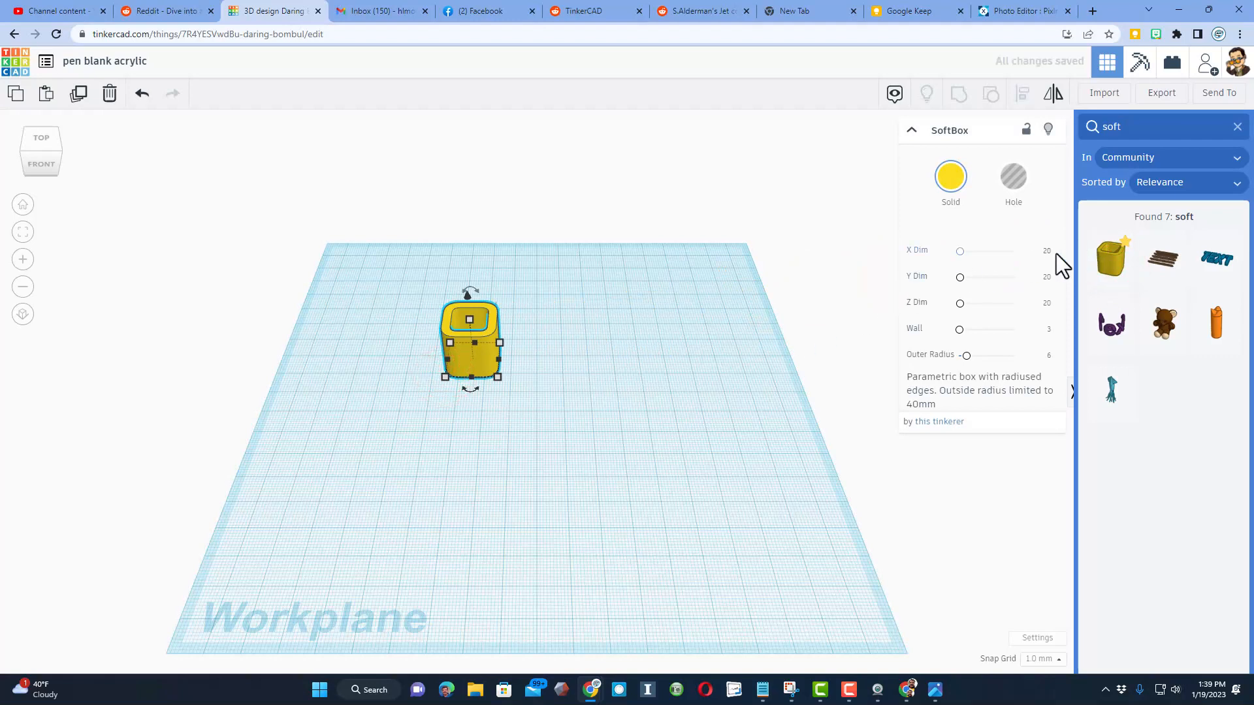
mouse_move(1021, 294)
type("120")
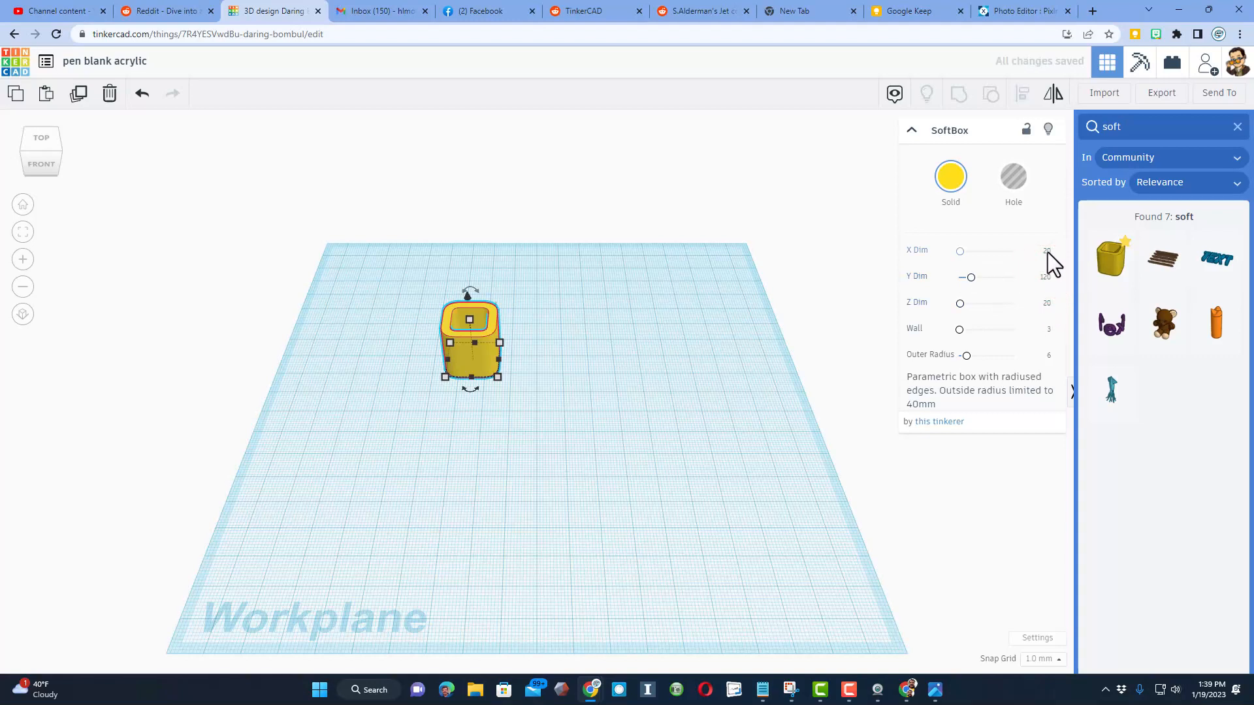
left_click(1048, 330)
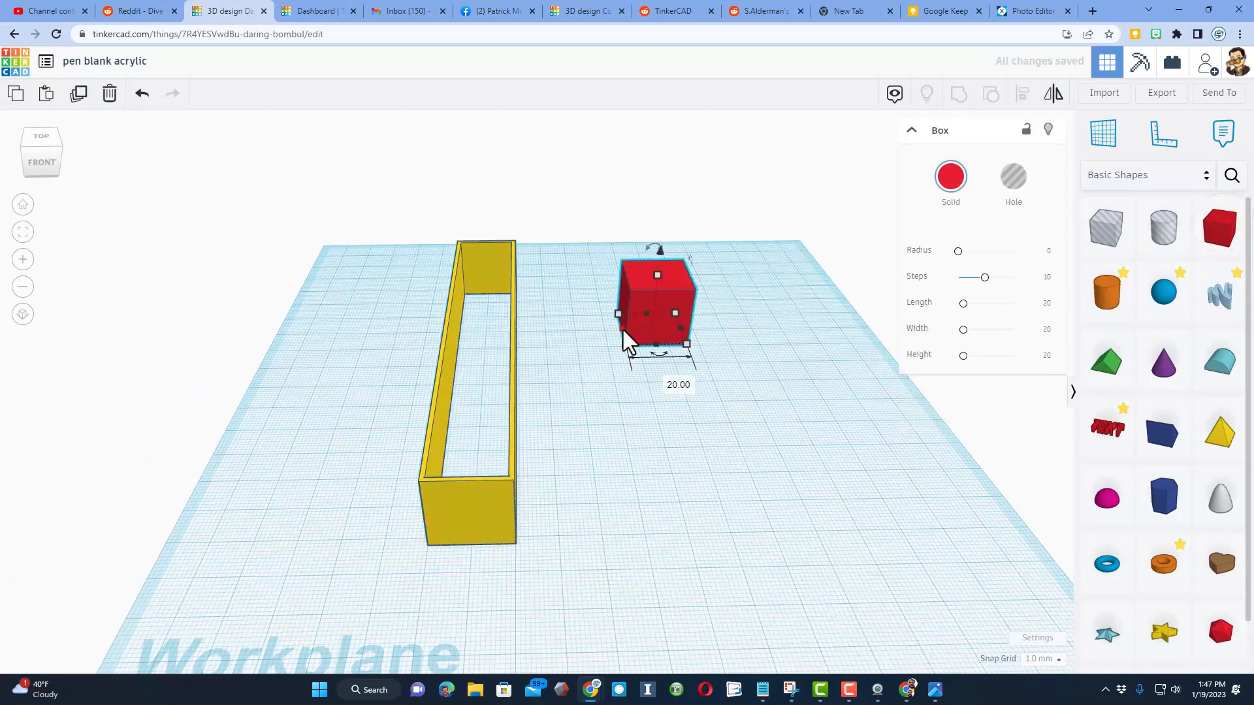
Stretch a red box to fill the frame's floor and align it with the frame's edges.
left_click_drag(656, 312, 479, 283)
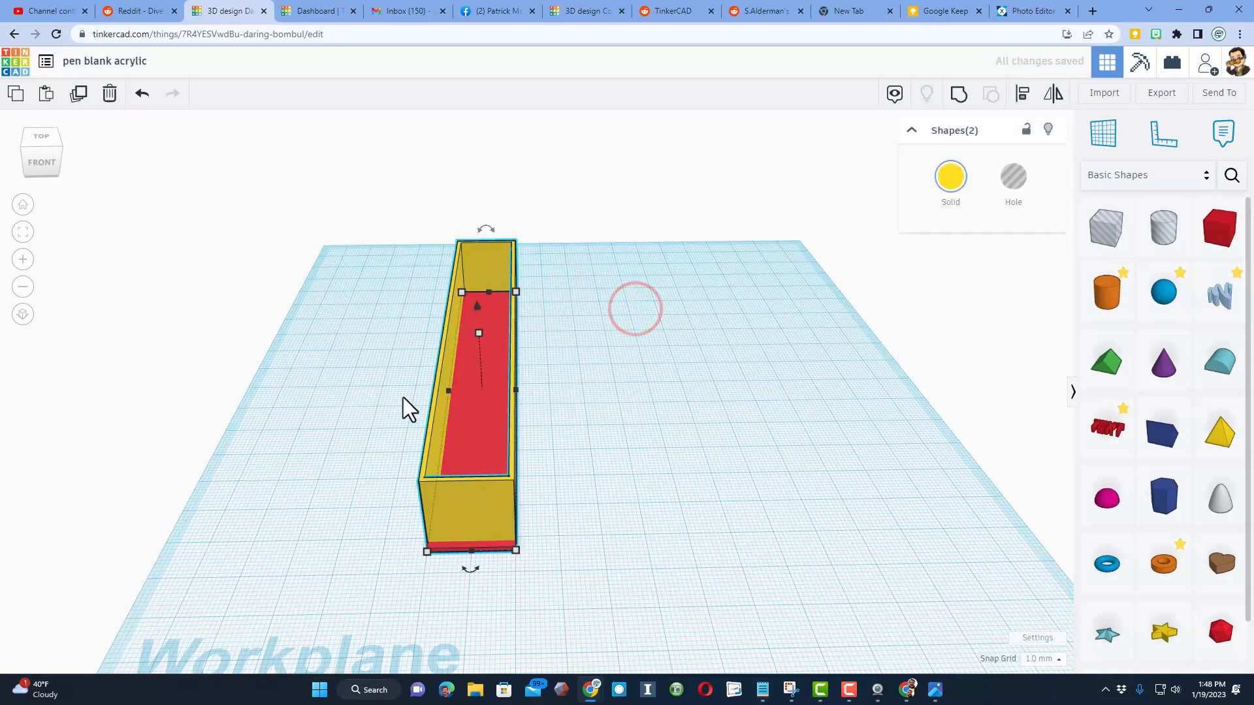
left_click(1021, 92)
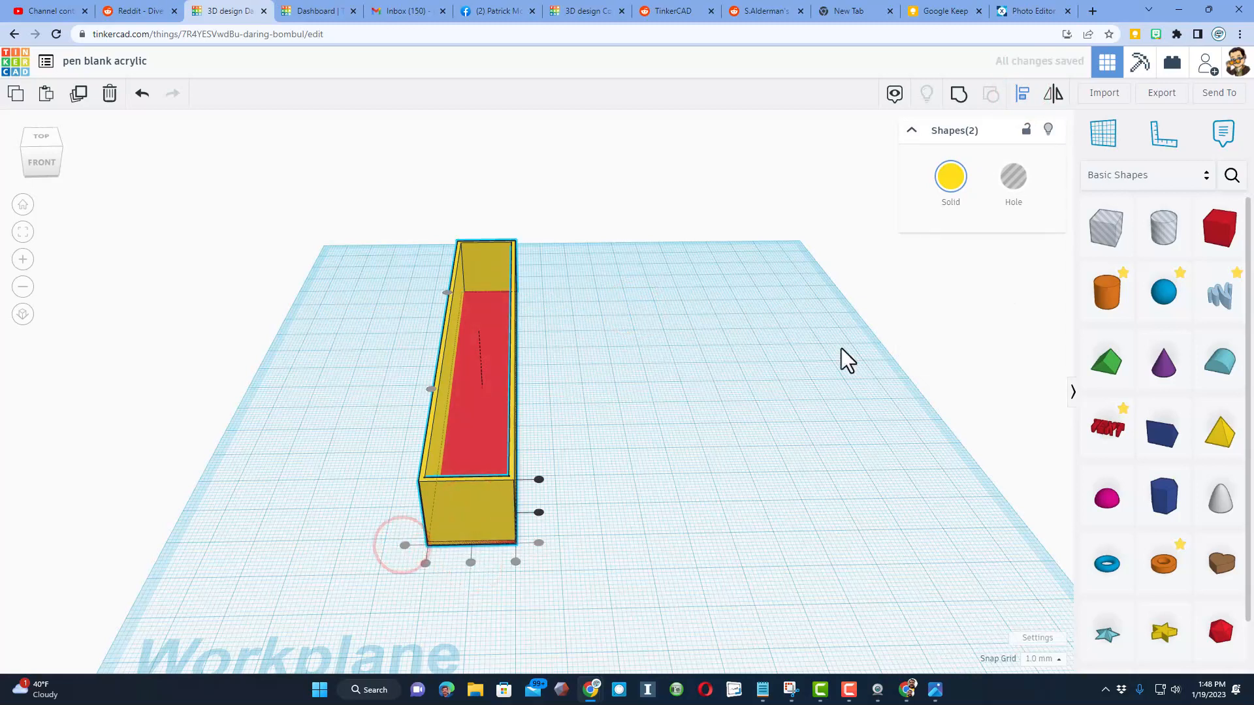
left_click(959, 93)
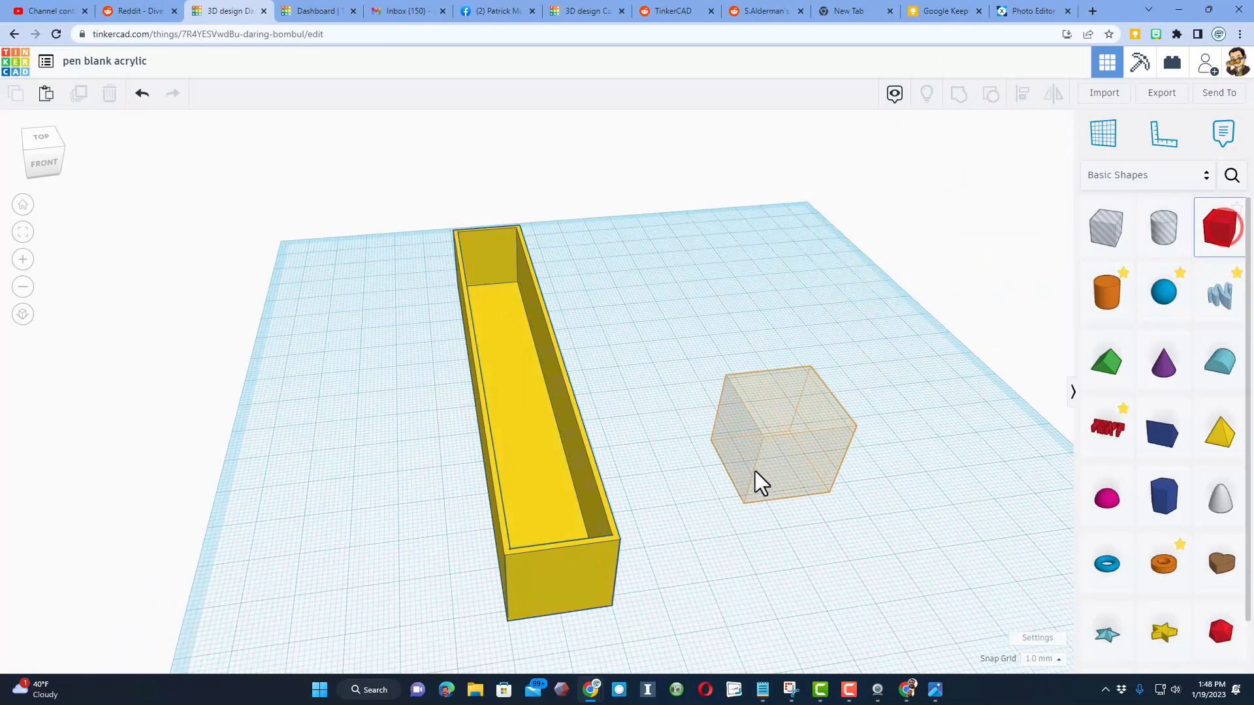
Add a red box, flatten it into a thin divider and rotate it 45 degrees inside the frame.
left_click(771, 441)
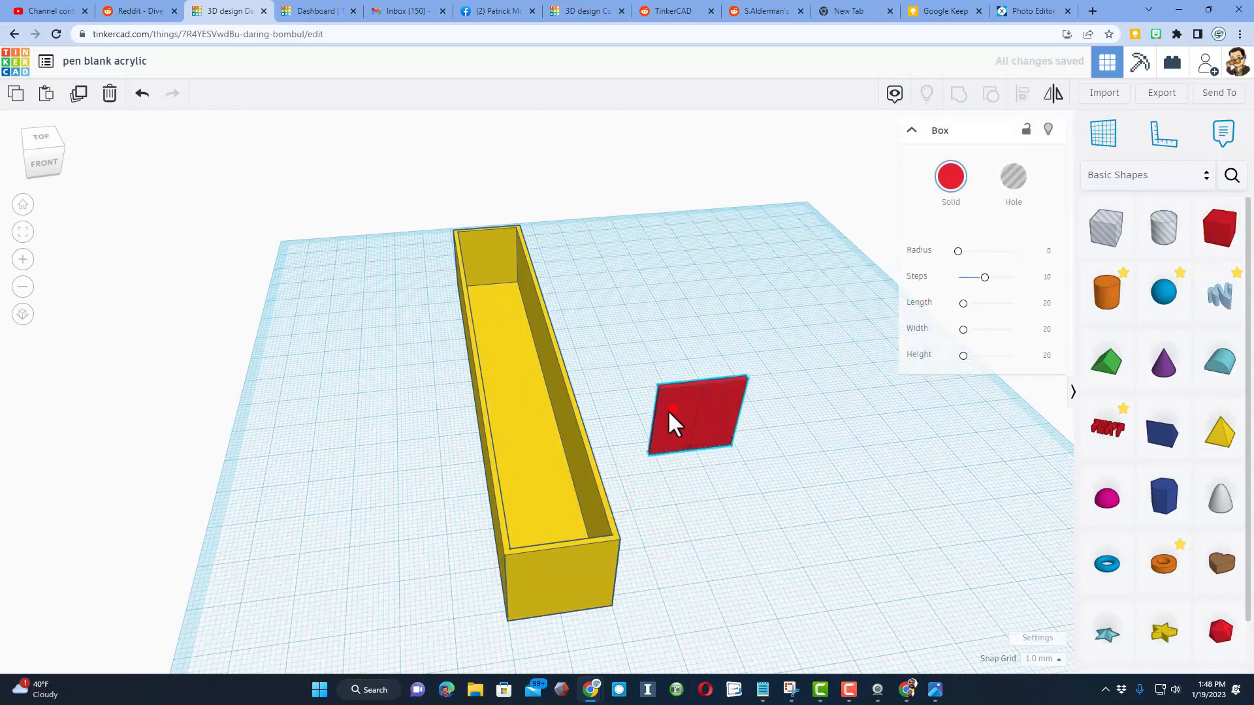
left_click_drag(696, 414, 552, 512)
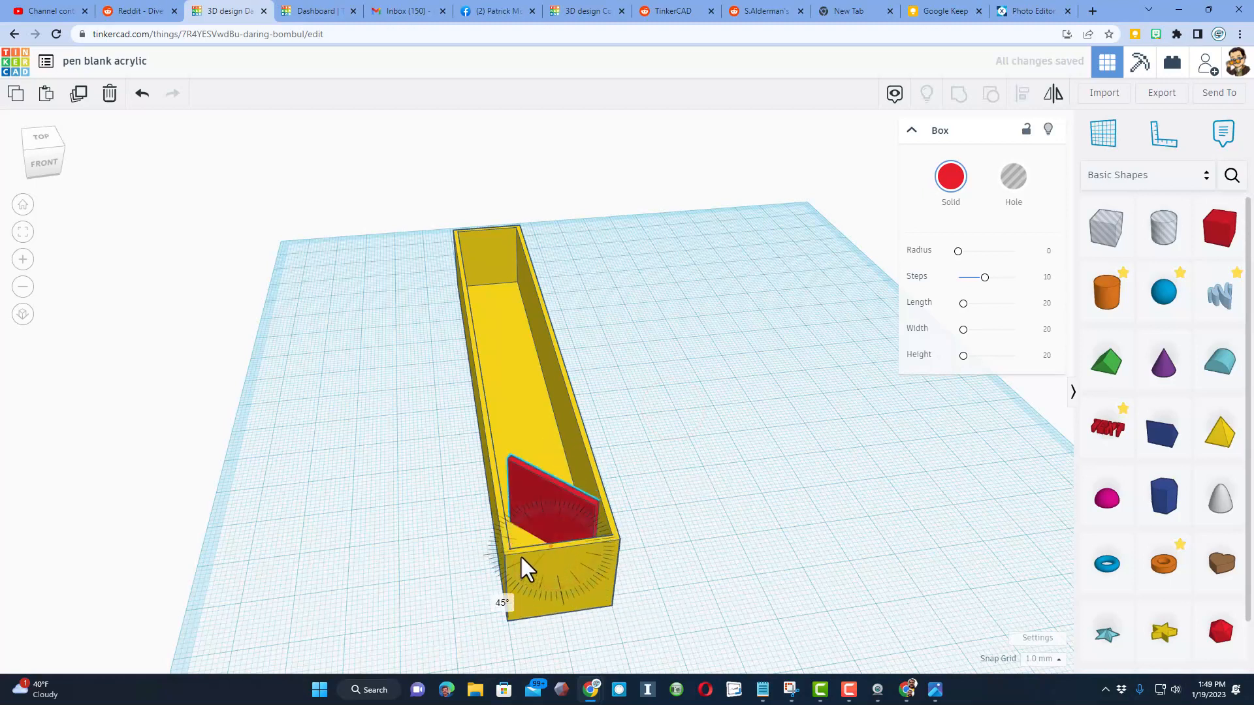
left_click_drag(524, 568, 564, 576)
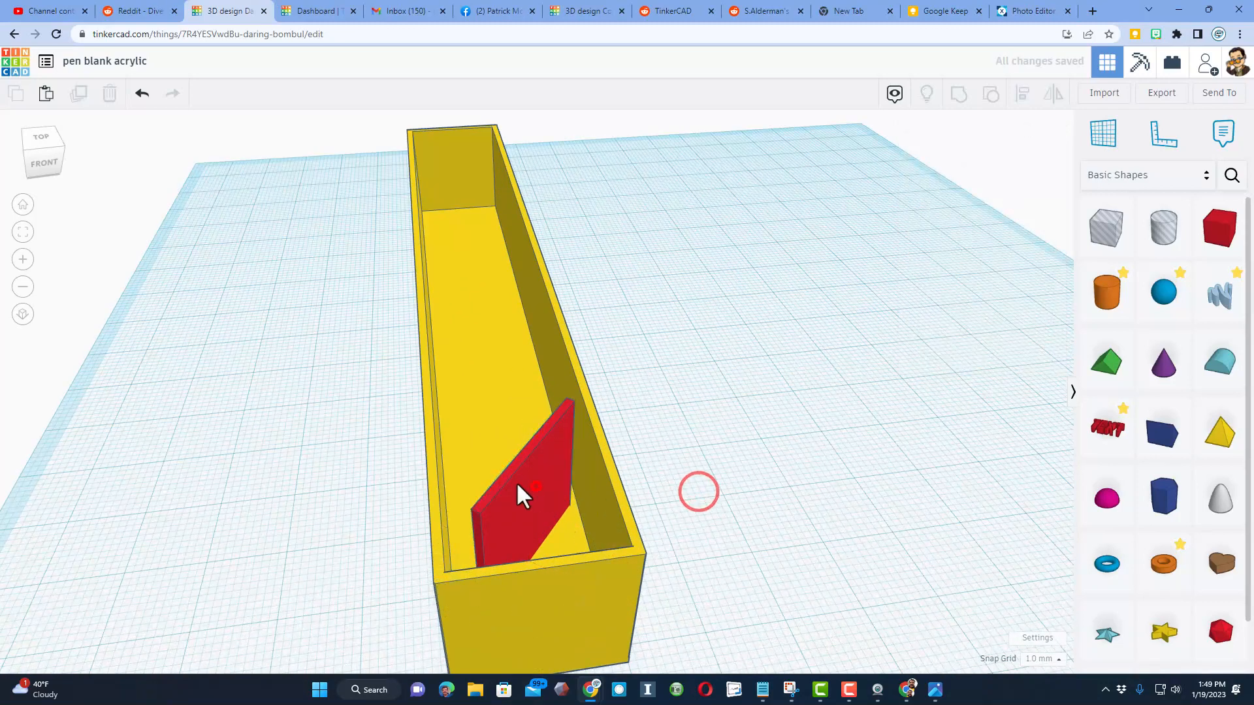
Set the snap grid to 0.1 mm while adjusting the divider.
left_click(529, 492)
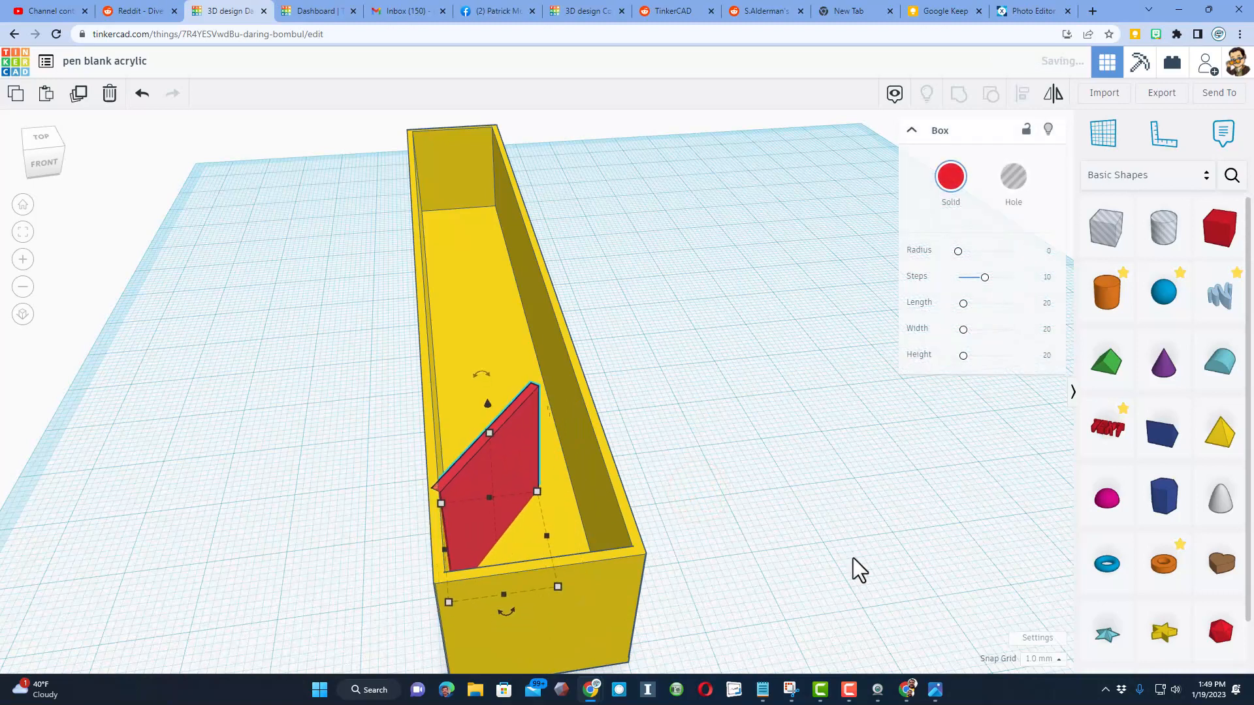
left_click(1042, 659)
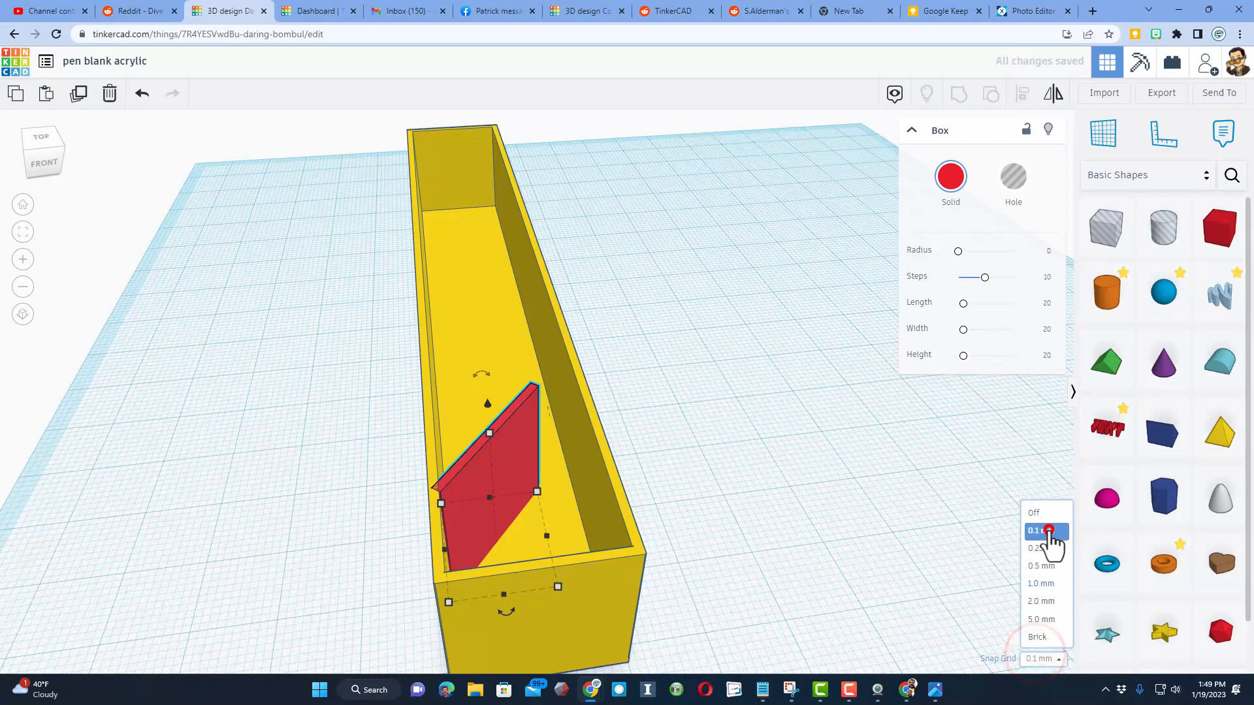
left_click(1048, 531)
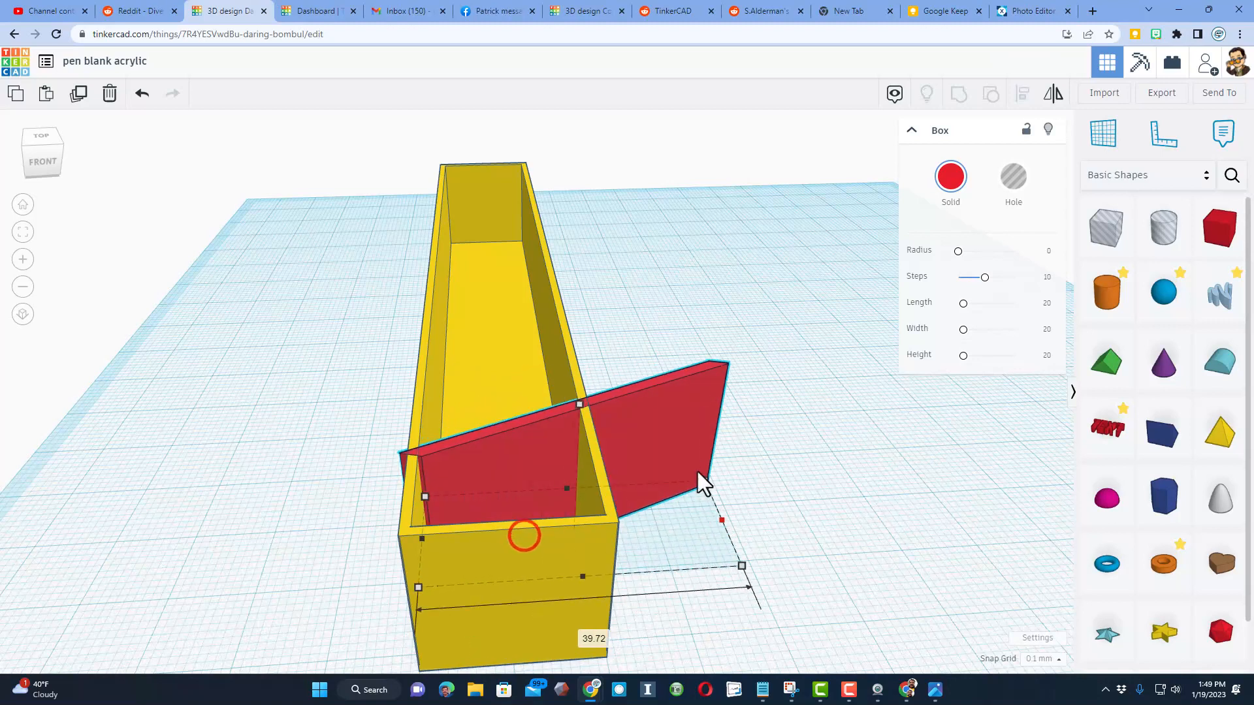
key("Ctrl+z")
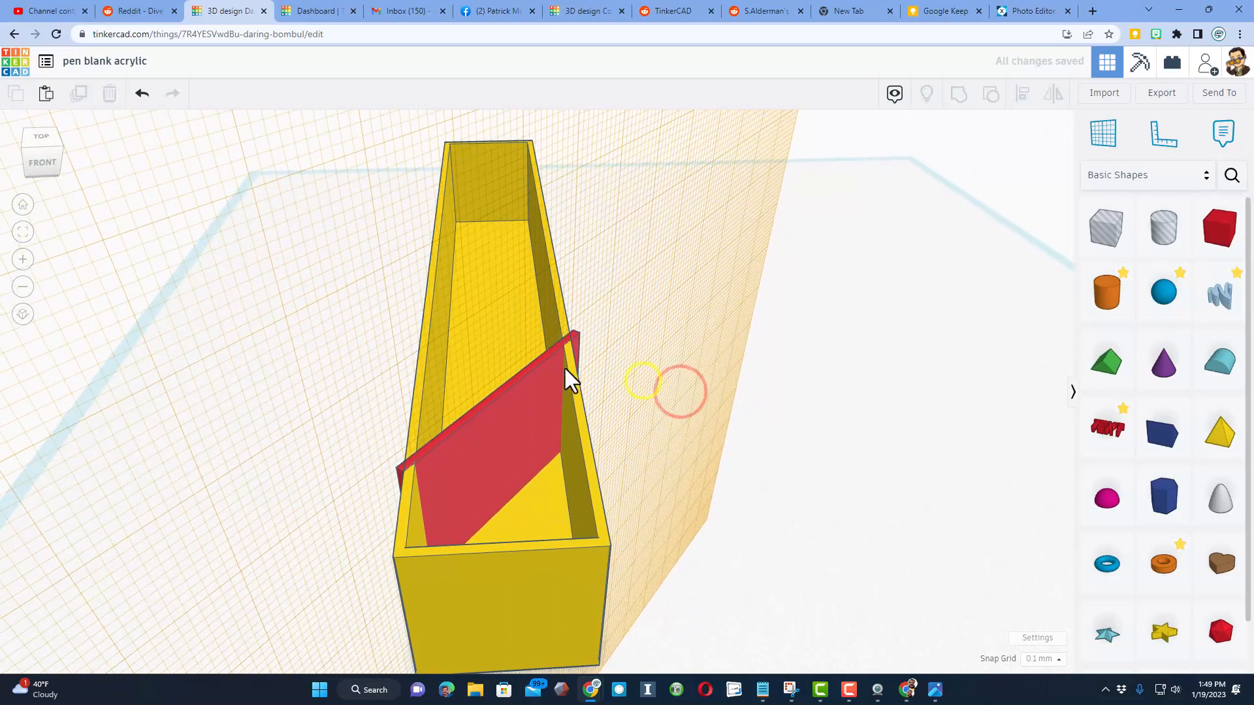
Place a workplane on the box wall, set the divider flush against it, and duplicate it.
key("w")
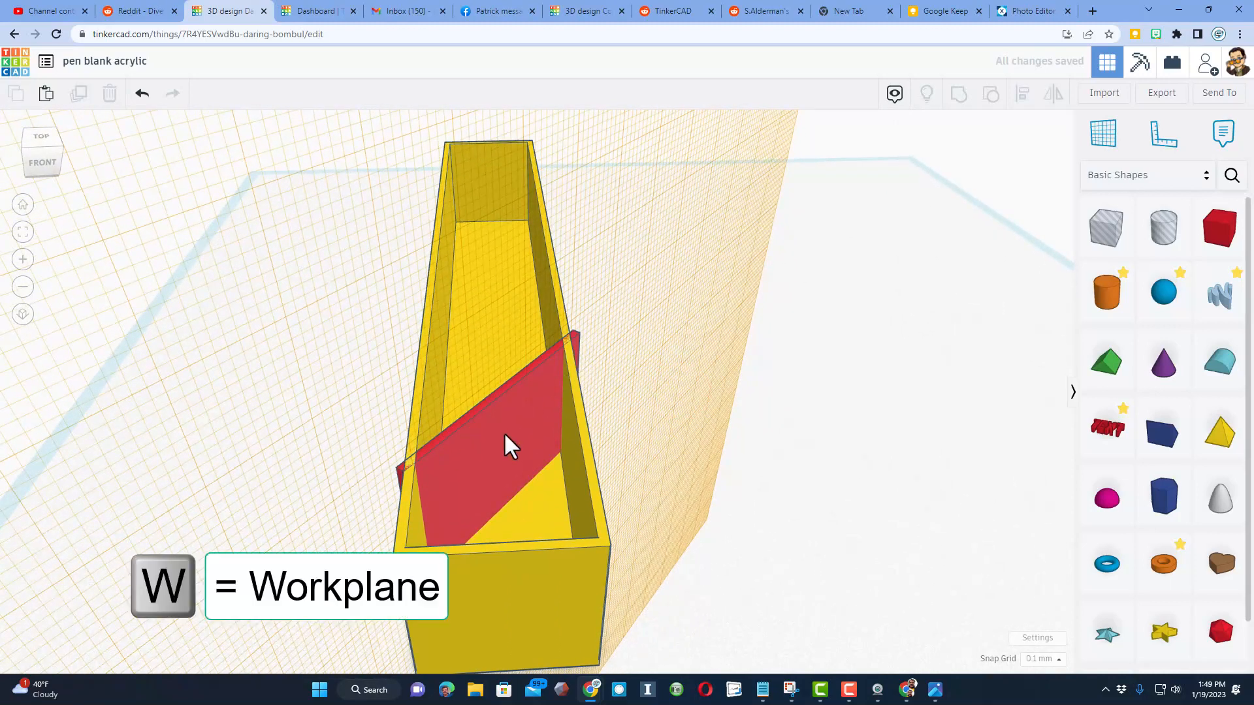
left_click(505, 447)
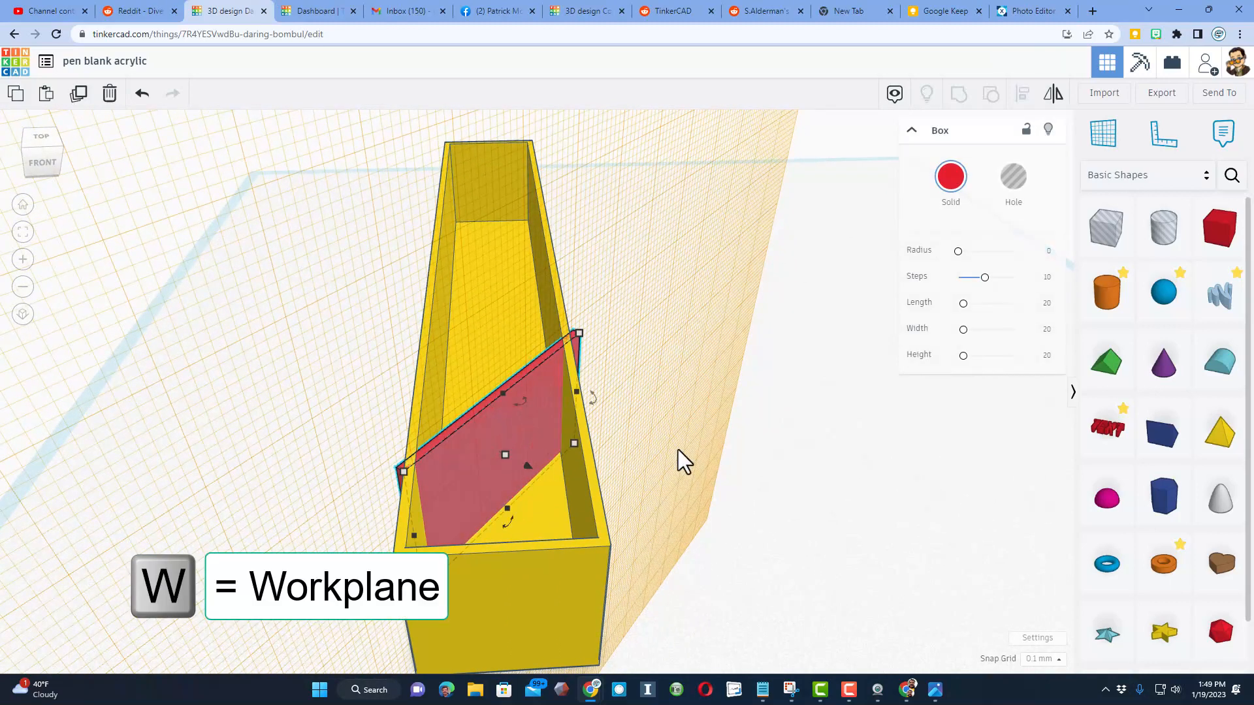
left_click(648, 445)
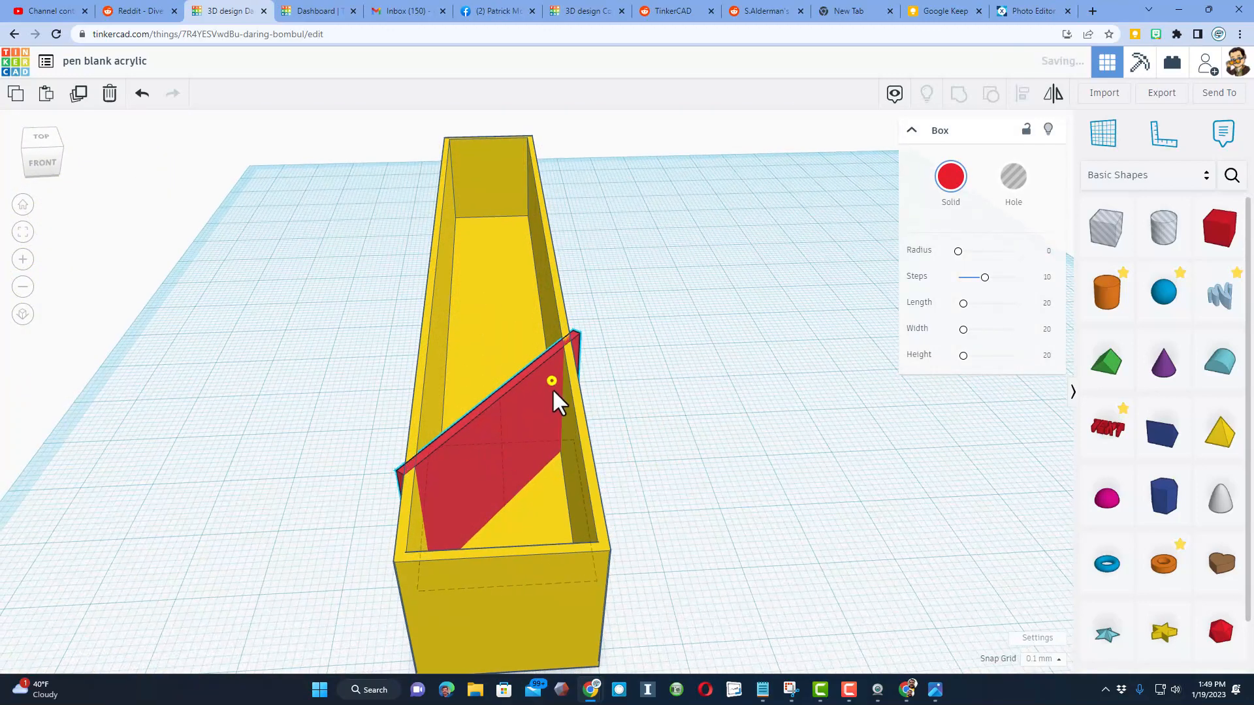
key("Ctrl+d")
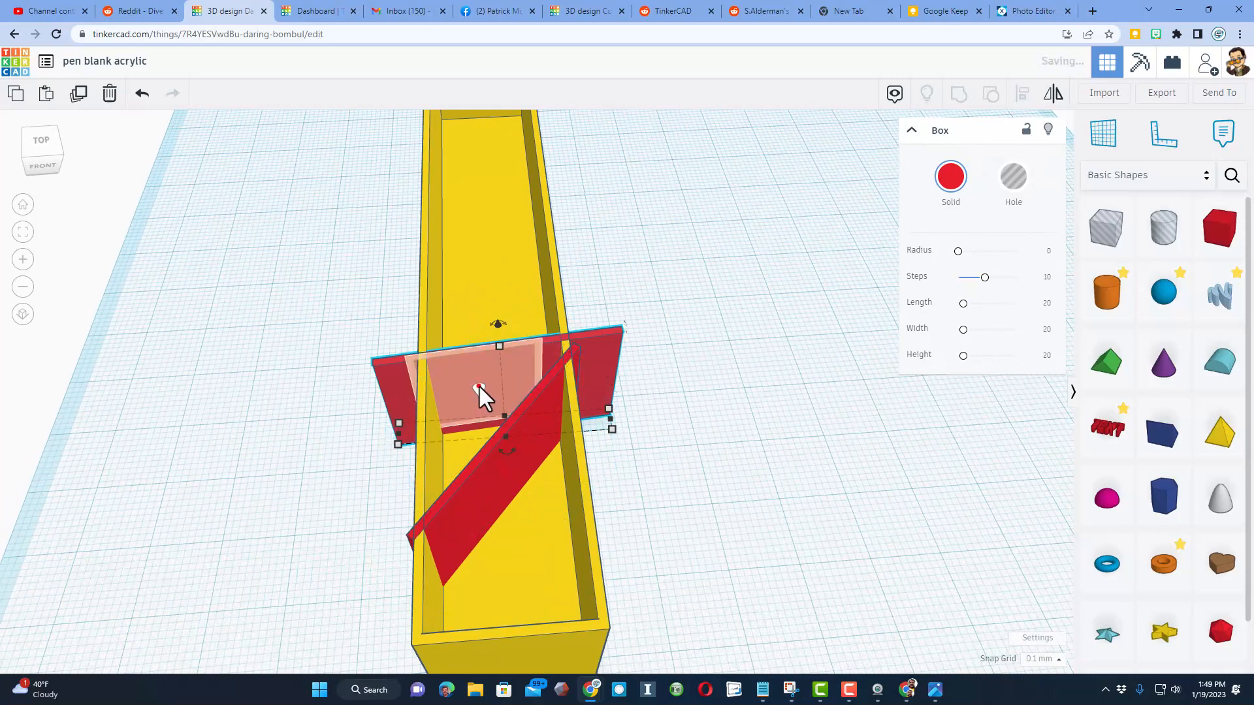
Position the copied dividers along the box toward its far end.
left_click_drag(479, 396, 432, 419)
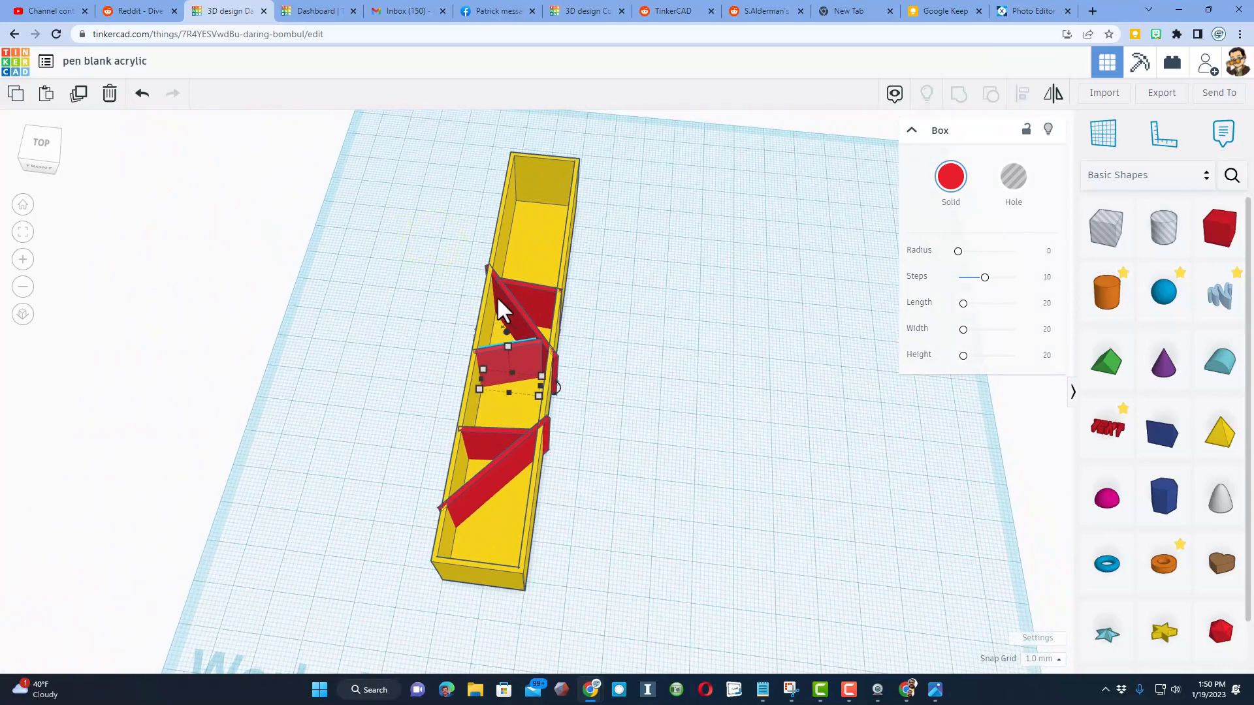
left_click_drag(500, 312, 532, 271)
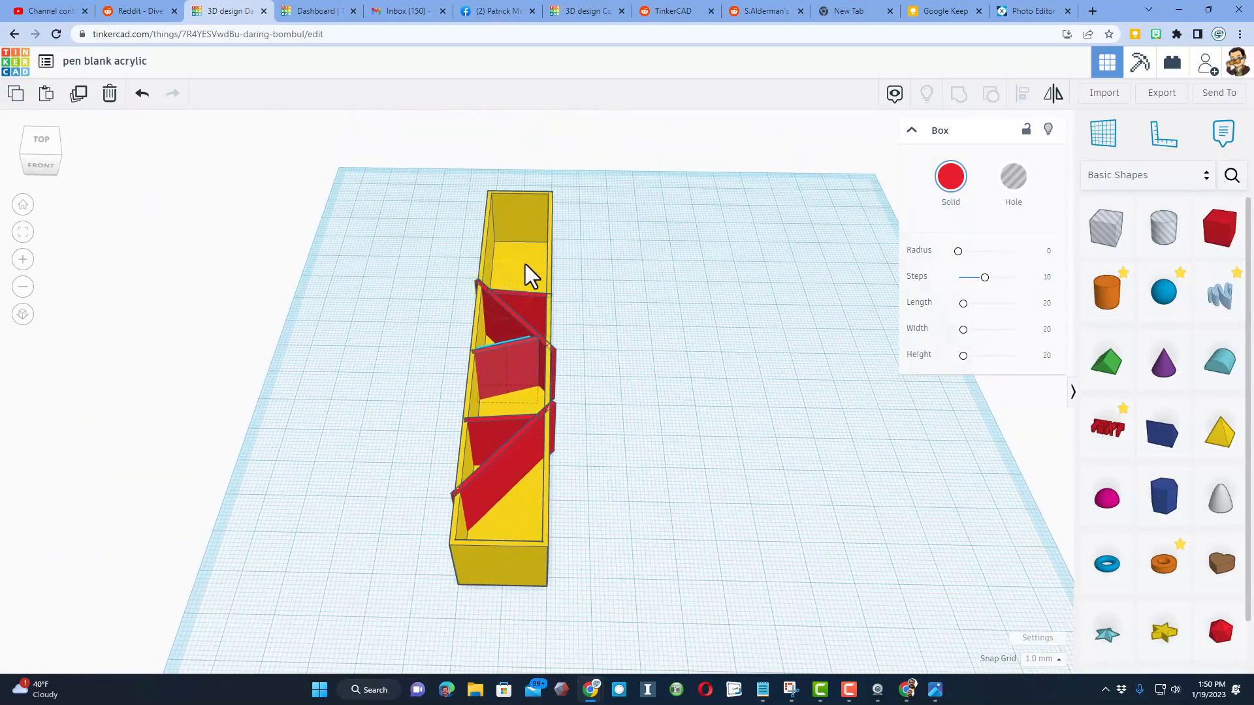
left_click(507, 368)
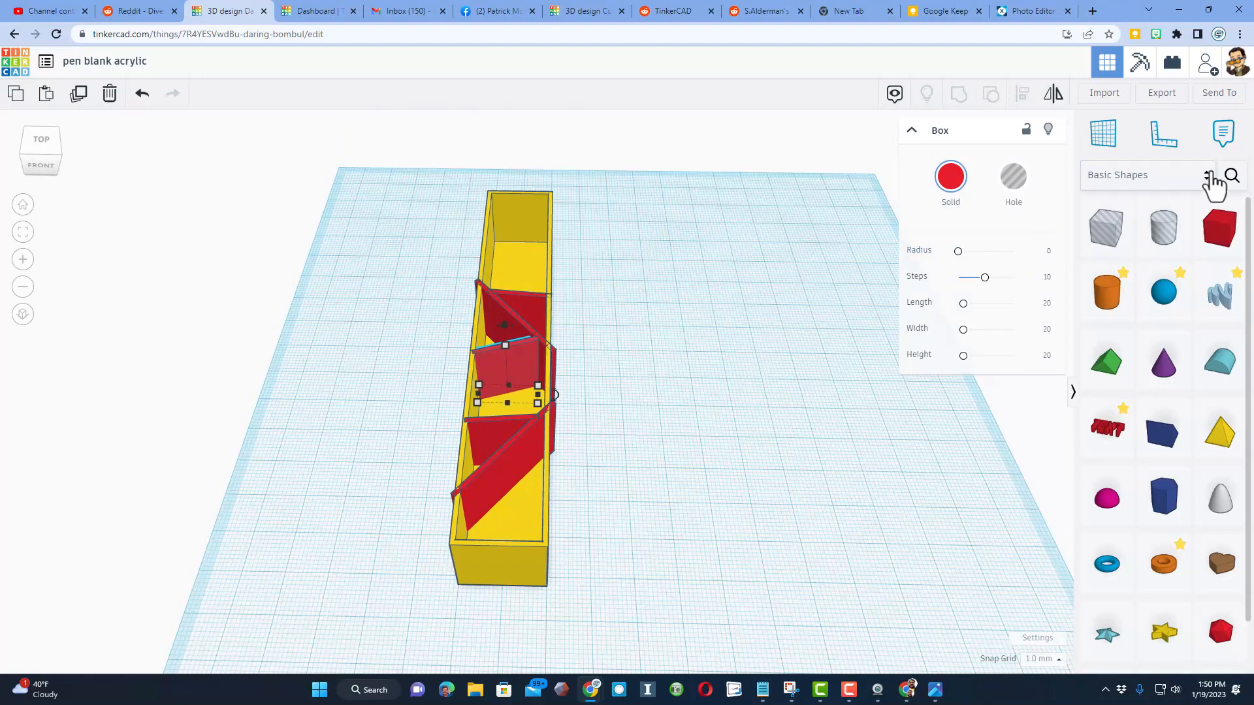
Add a SoftBox from community shapes as a hole, sized and aligned around the box.
left_click(1232, 175)
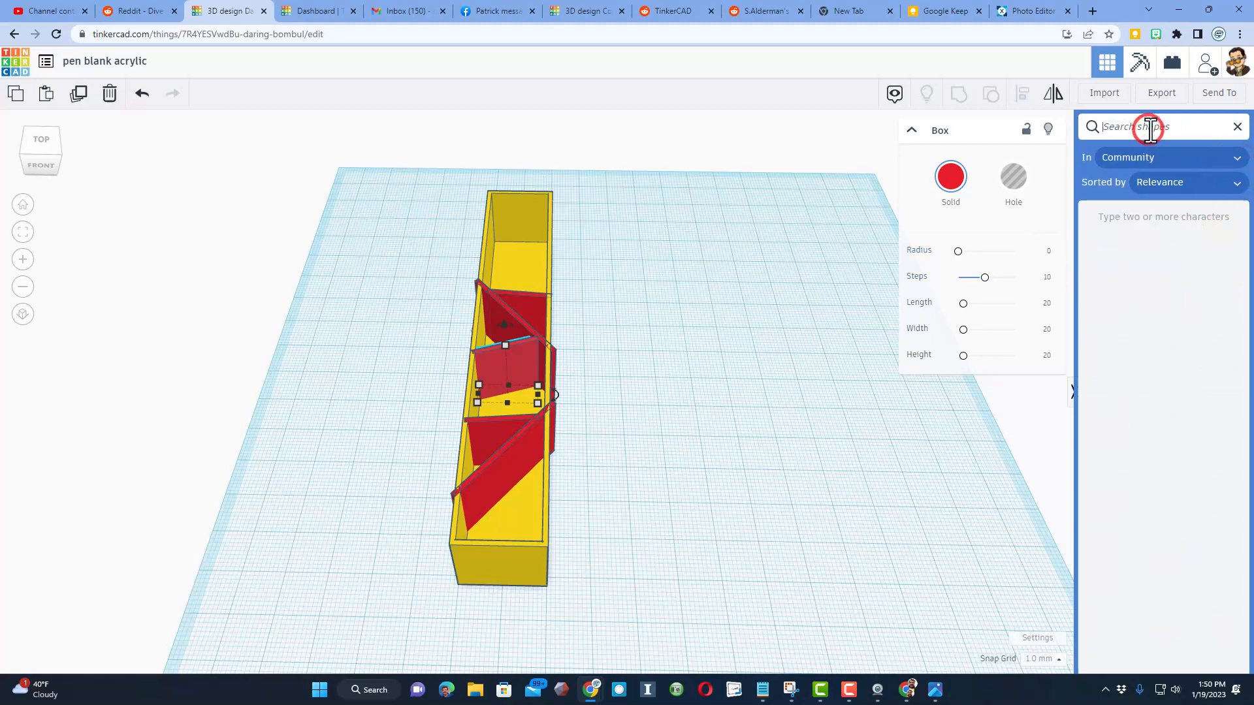
type("soft")
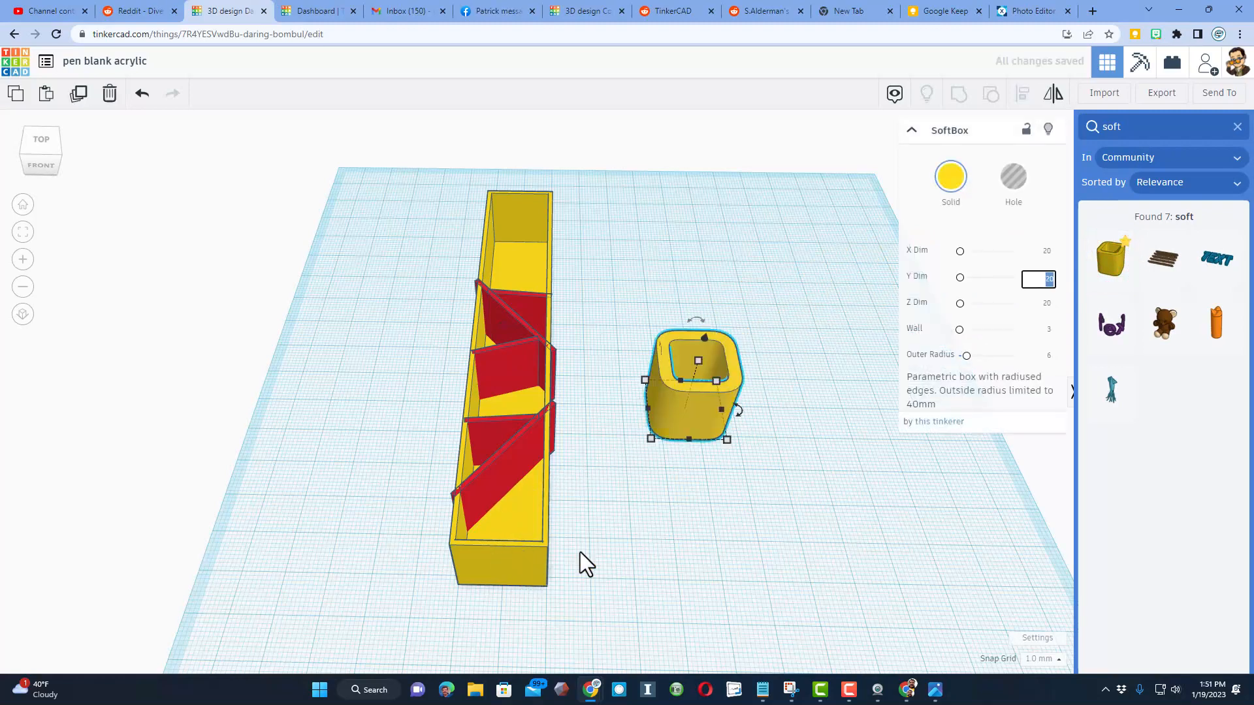
left_click(1012, 177)
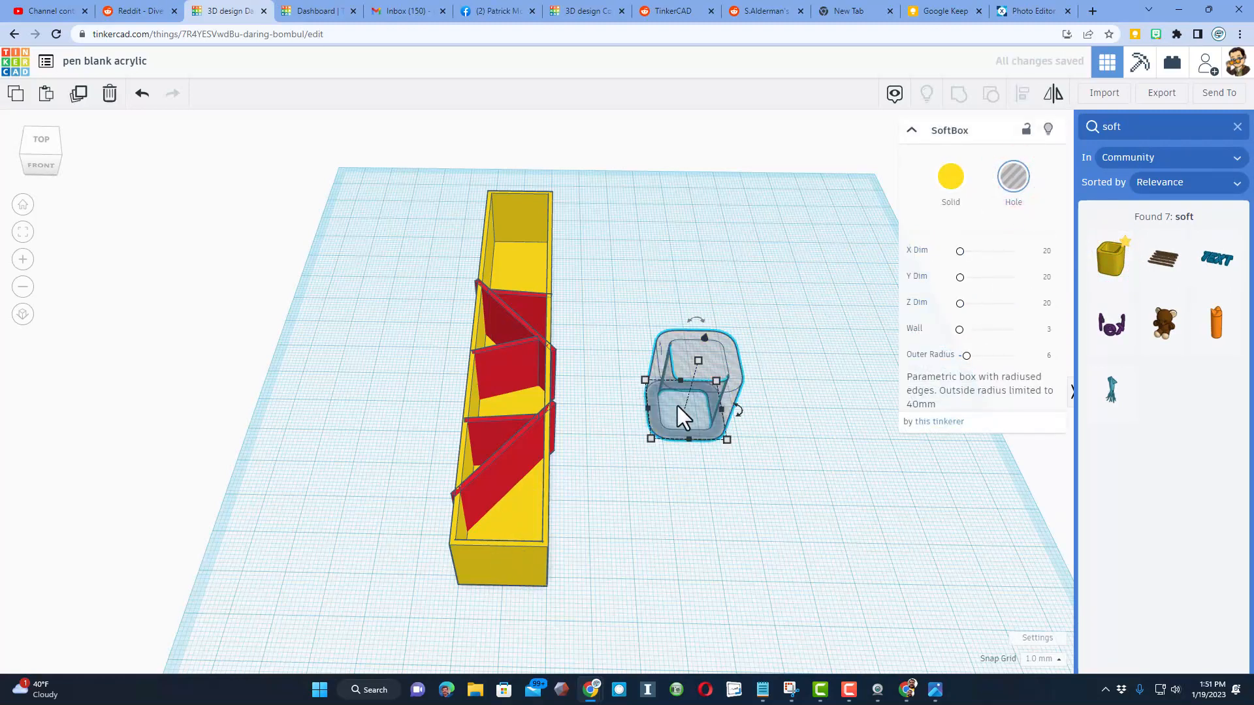
left_click(1048, 355)
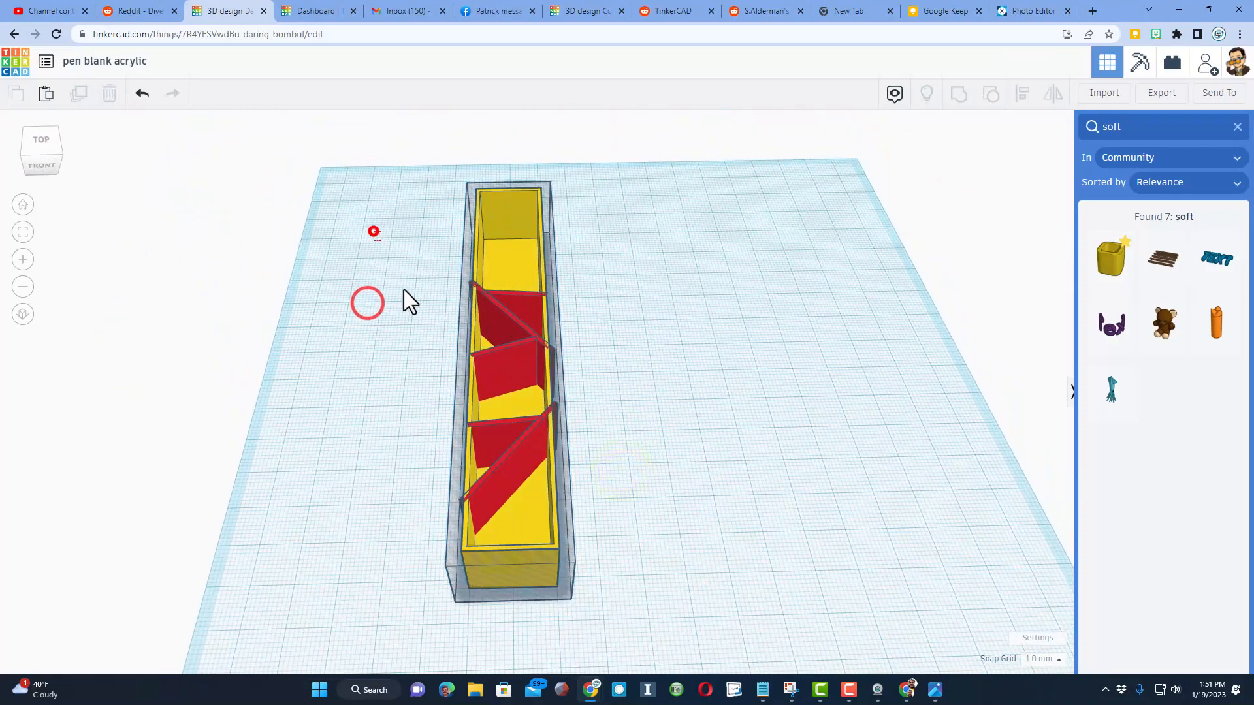
left_click(958, 94)
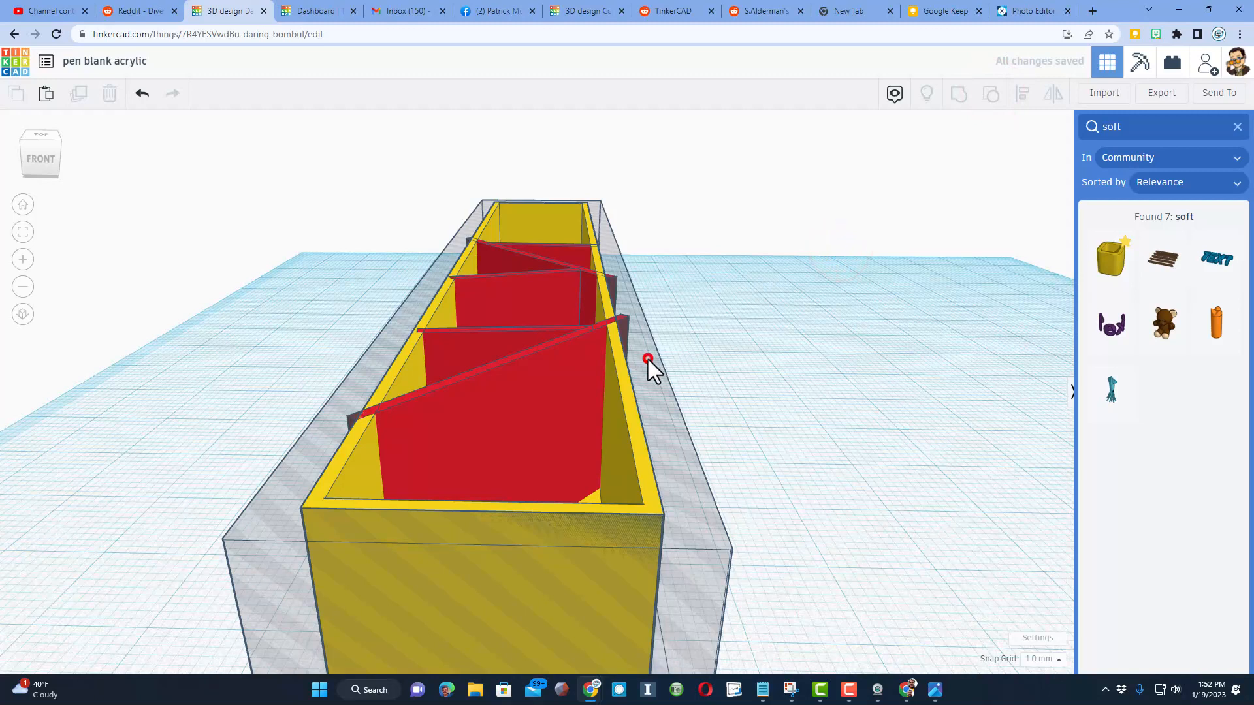
Group the divided box with the hole to trim the divider overhangs.
left_click(646, 359)
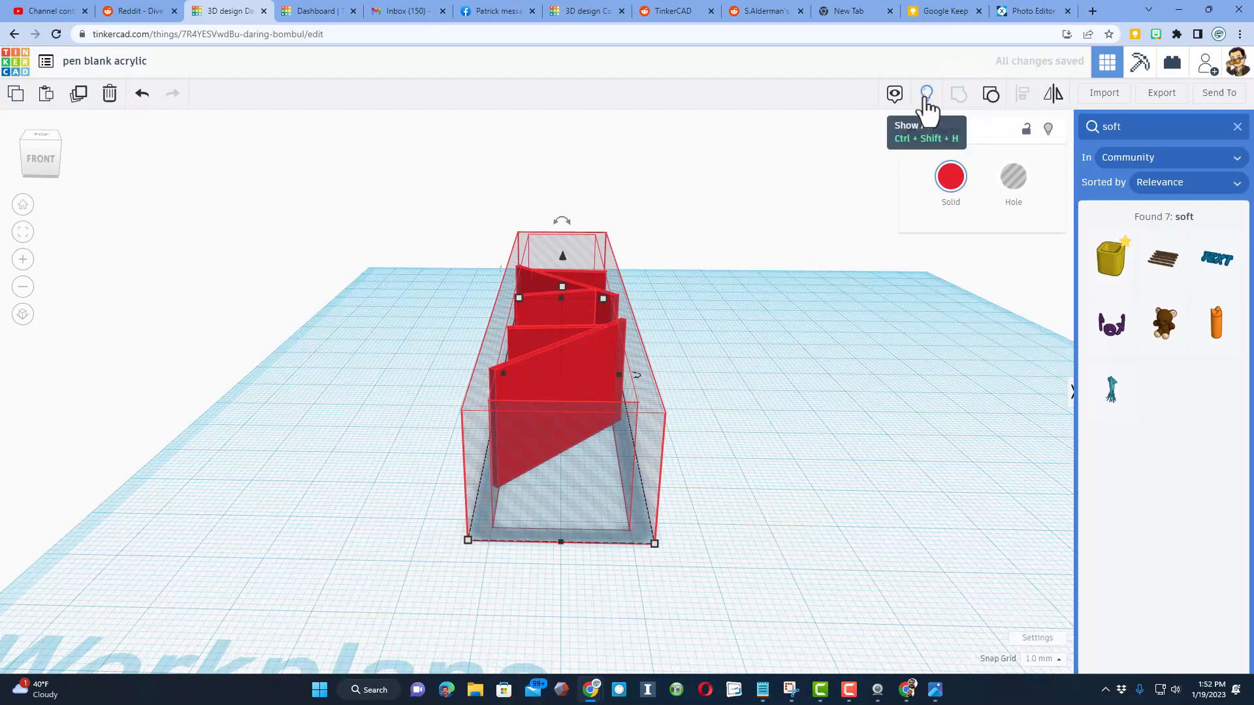
left_click(926, 94)
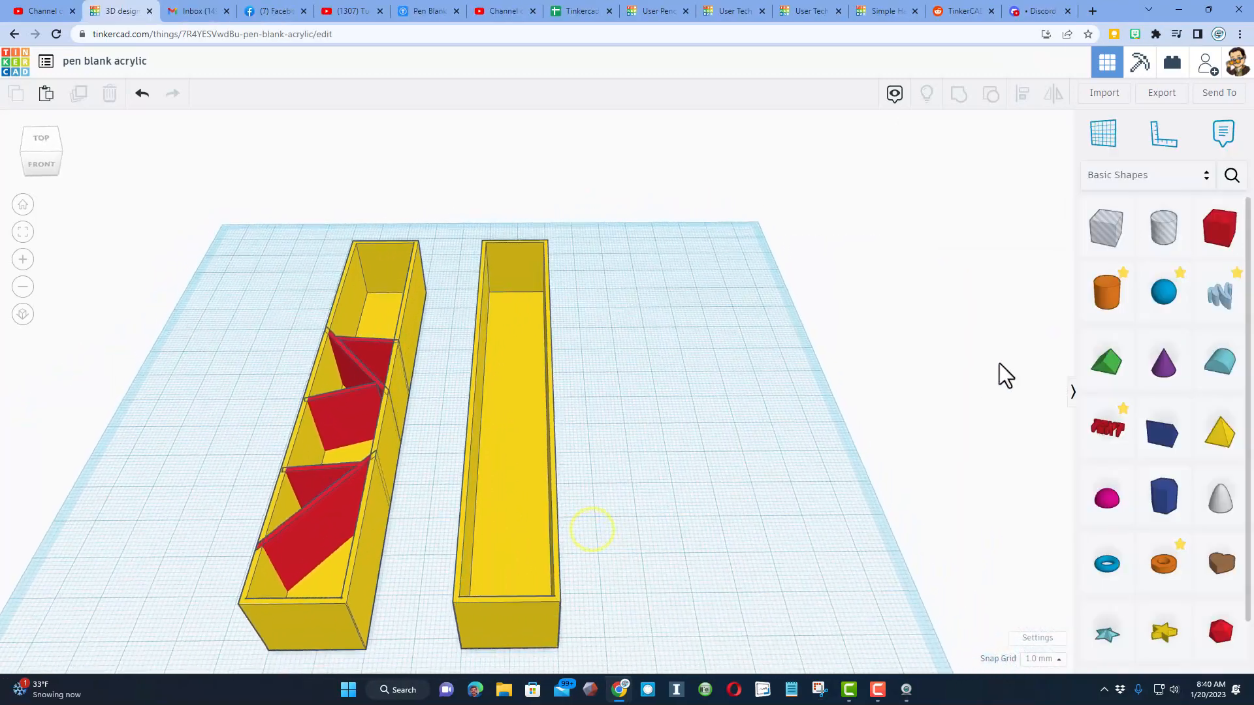
Add a heart, duplicate it into a column, and group the hearts together.
left_click(1147, 175)
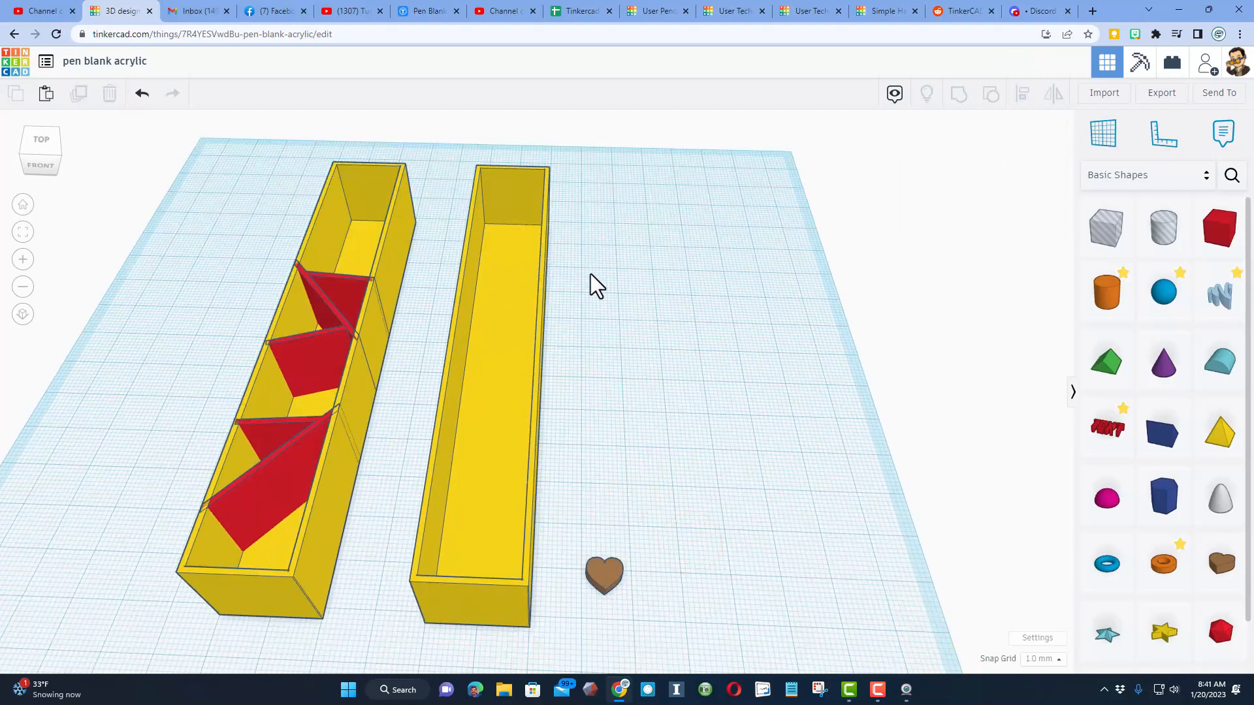
left_click(1042, 658)
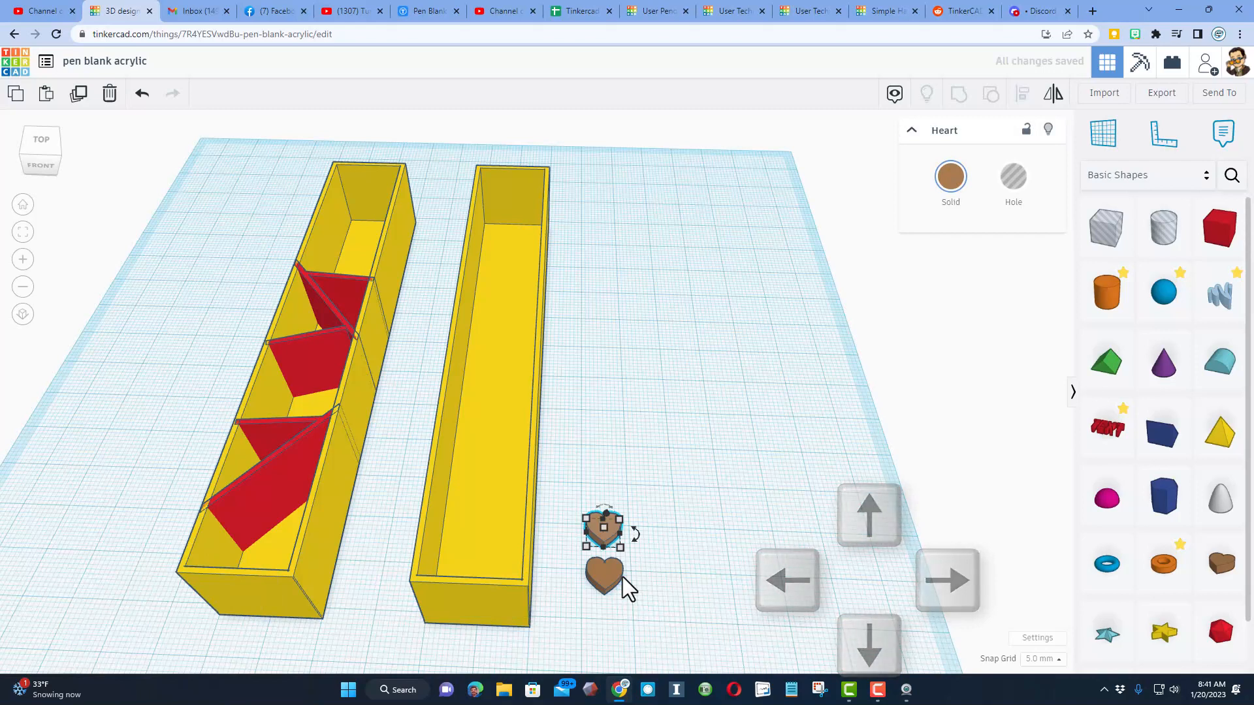
key("Ctrl+D")
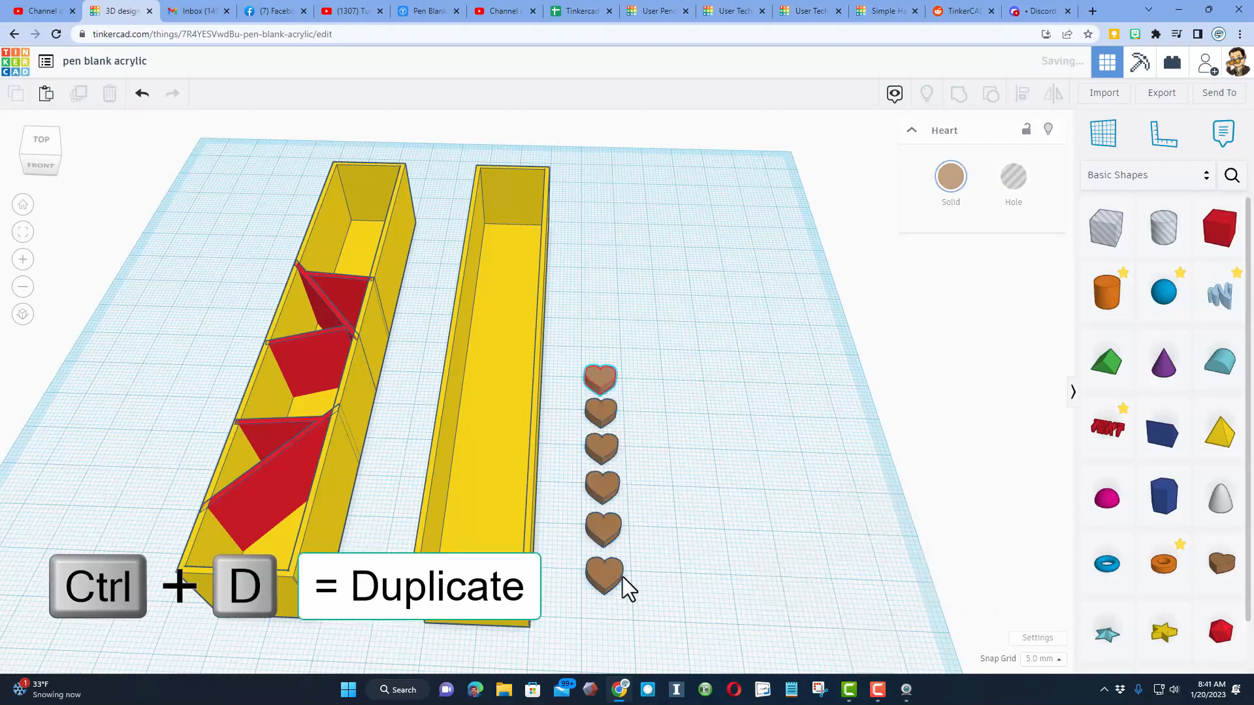
key("Ctrl+D")
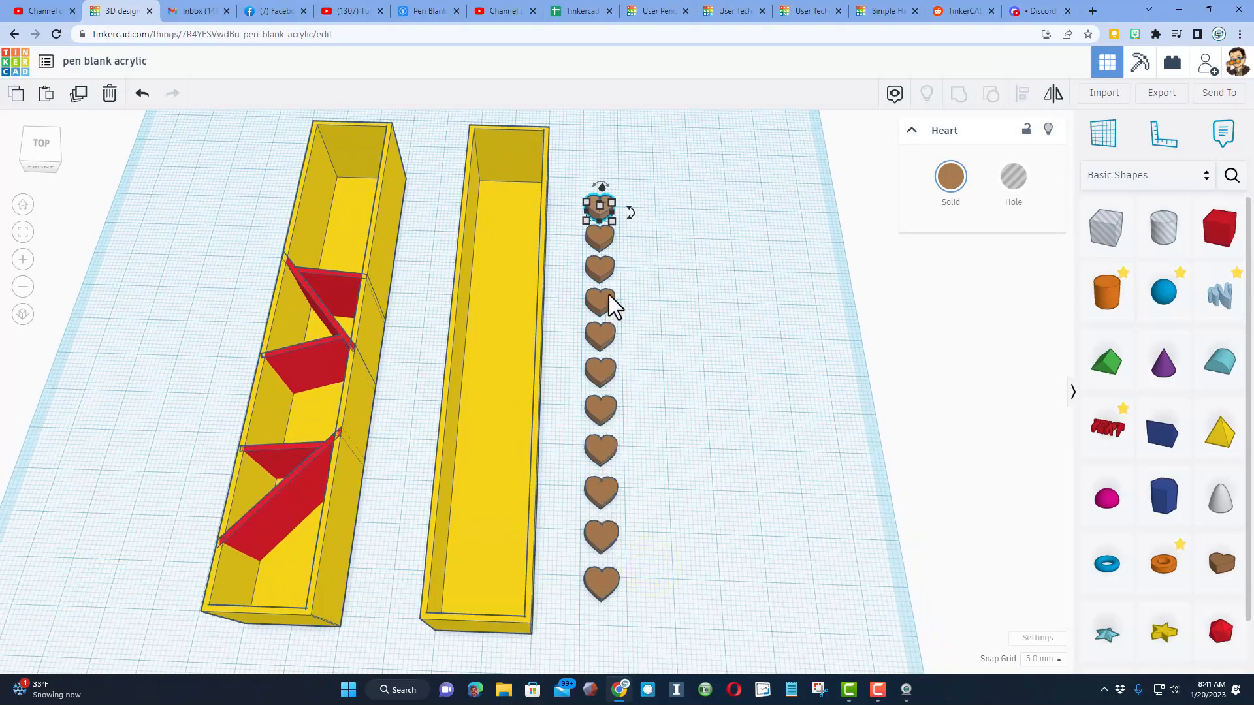
mouse_move(598, 261)
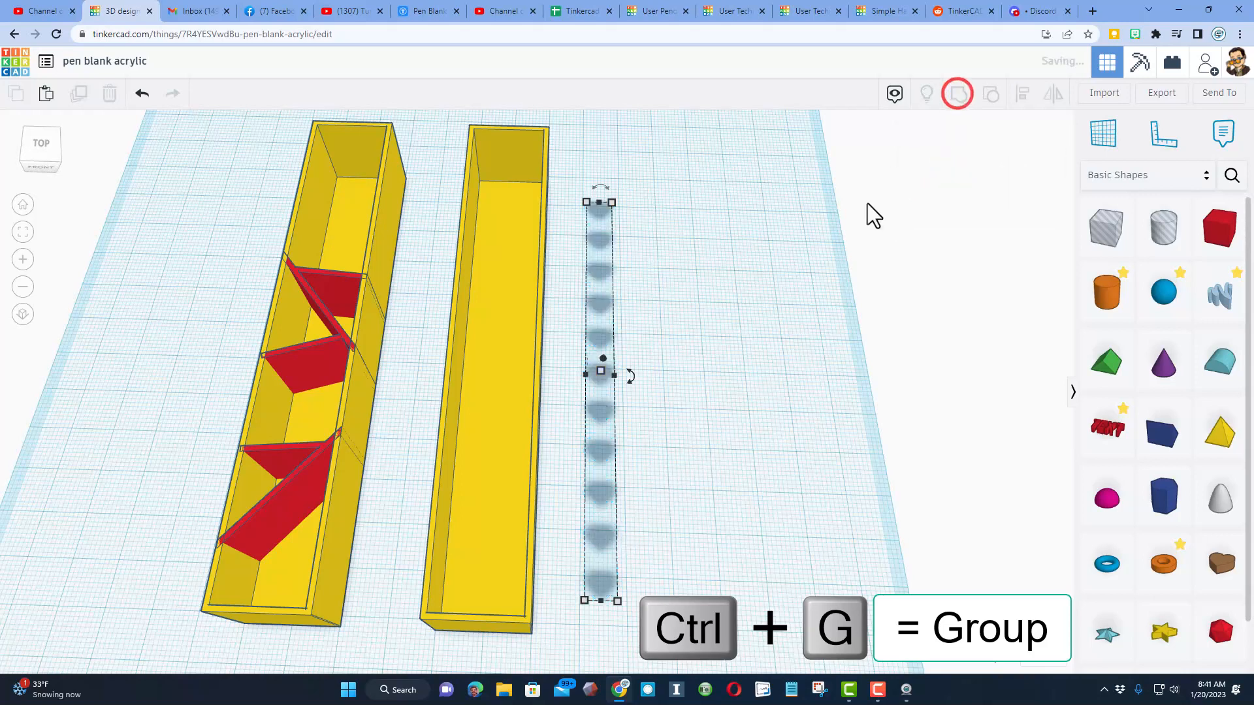
key("ctrl+g")
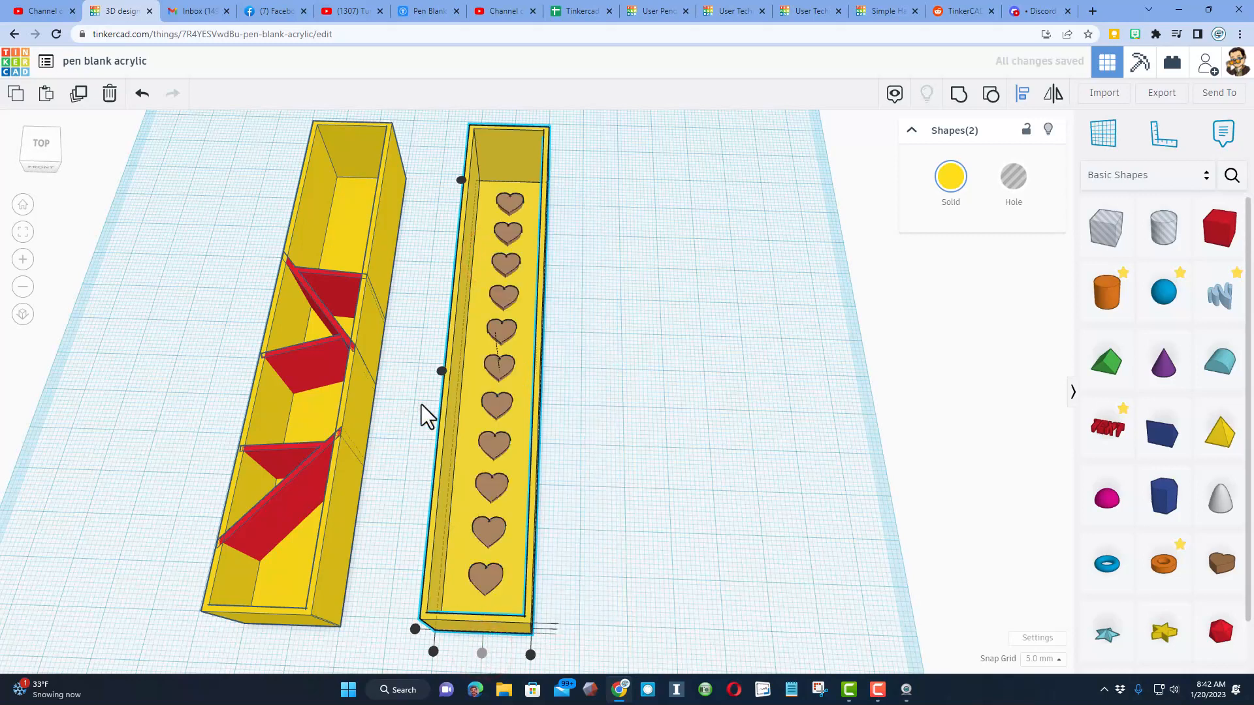
Align the heart column with the centre of the empty yellow box.
left_click(40, 151)
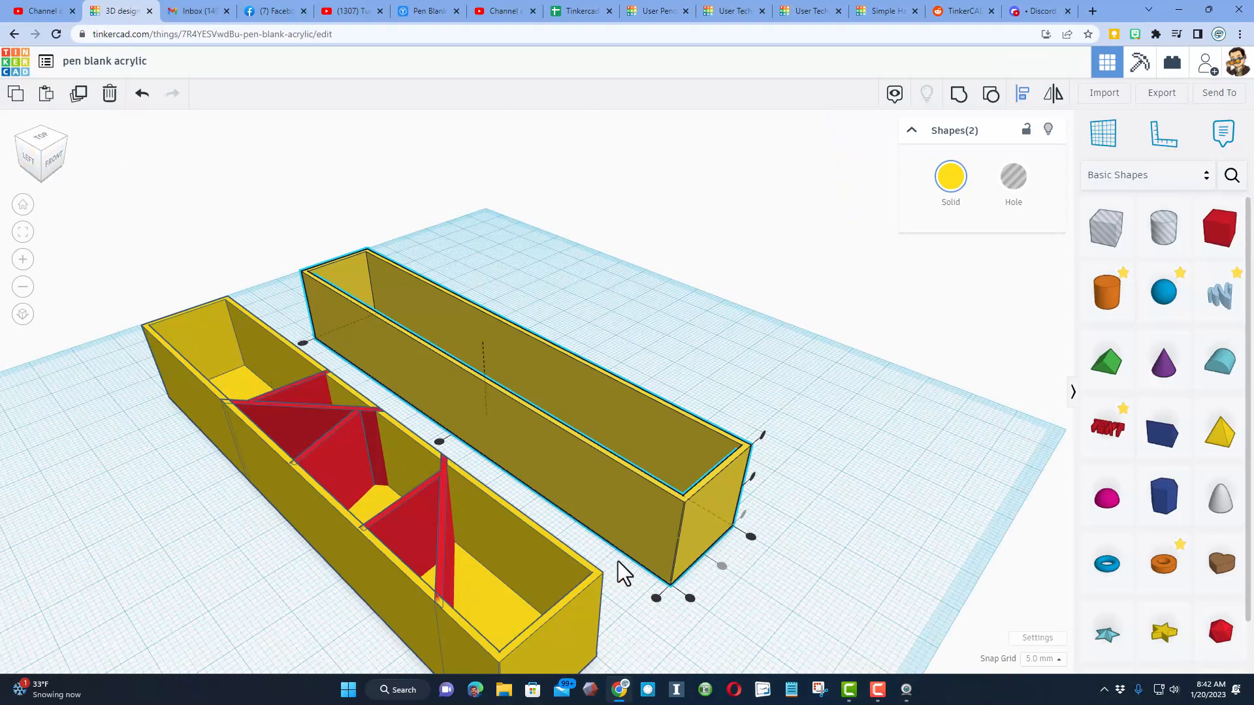
left_click(431, 445)
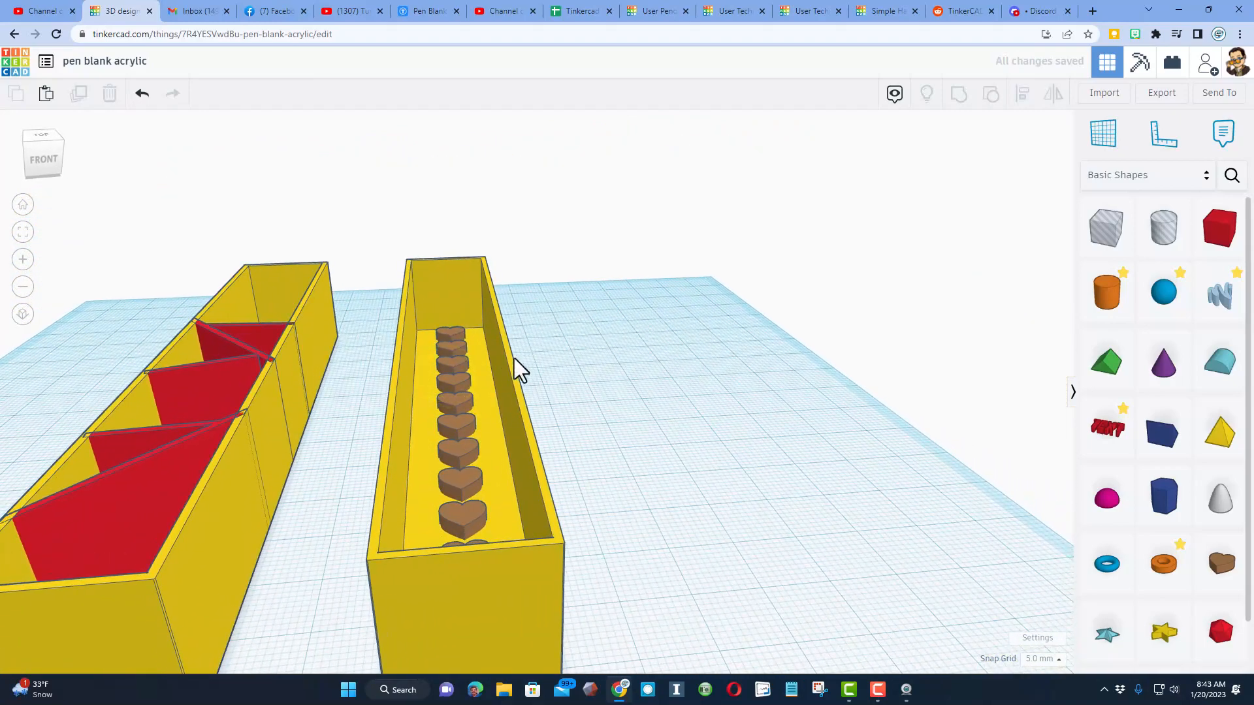
mouse_move(449, 289)
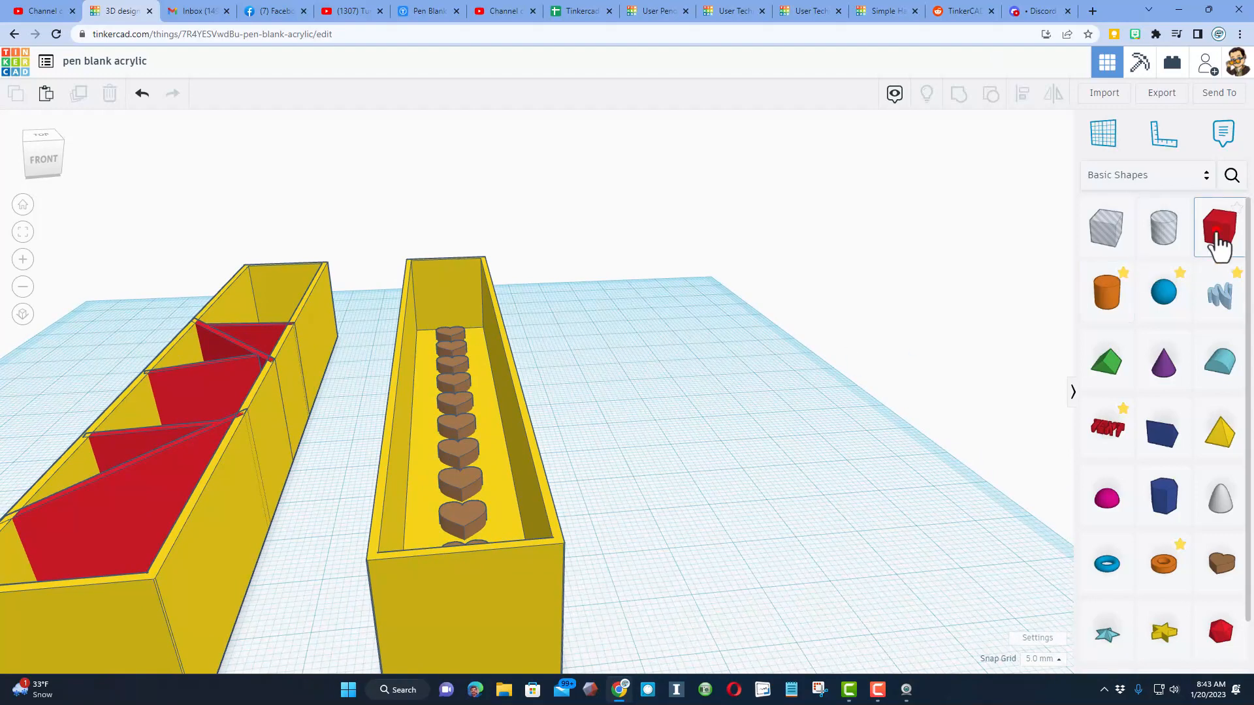
Add a cube and reshape it into a long thin red bar along the box.
left_click(1220, 228)
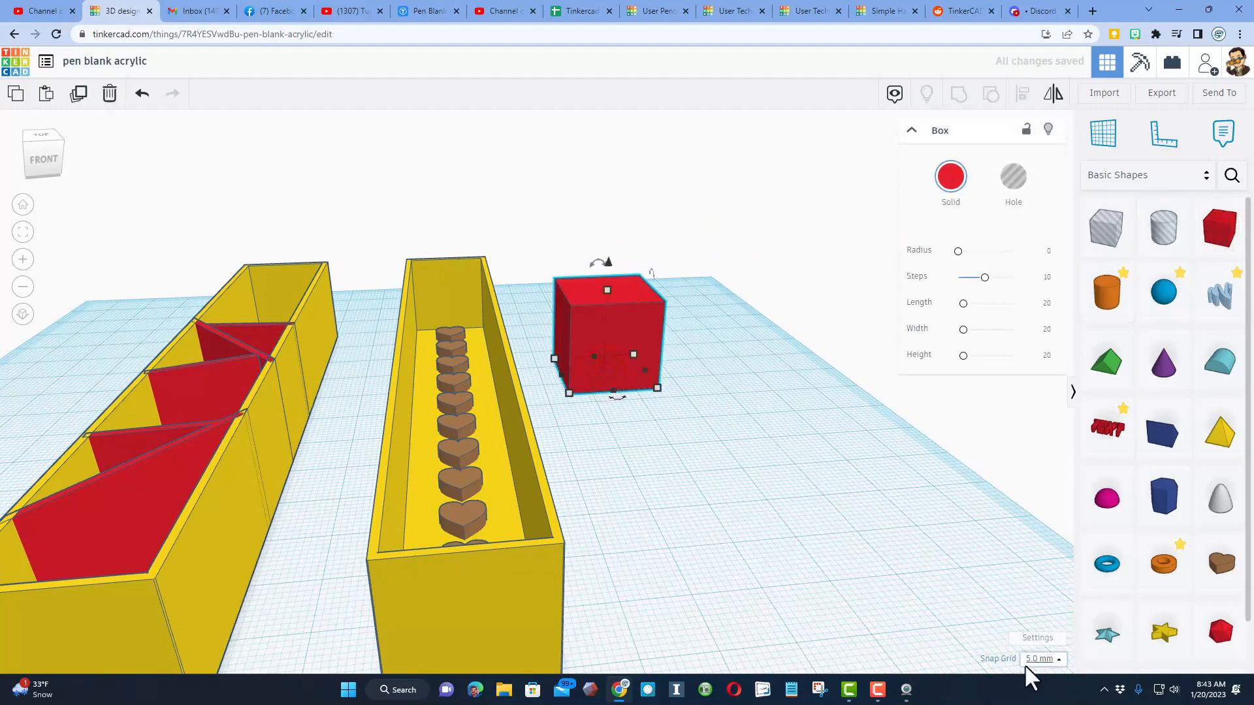
mouse_move(607, 307)
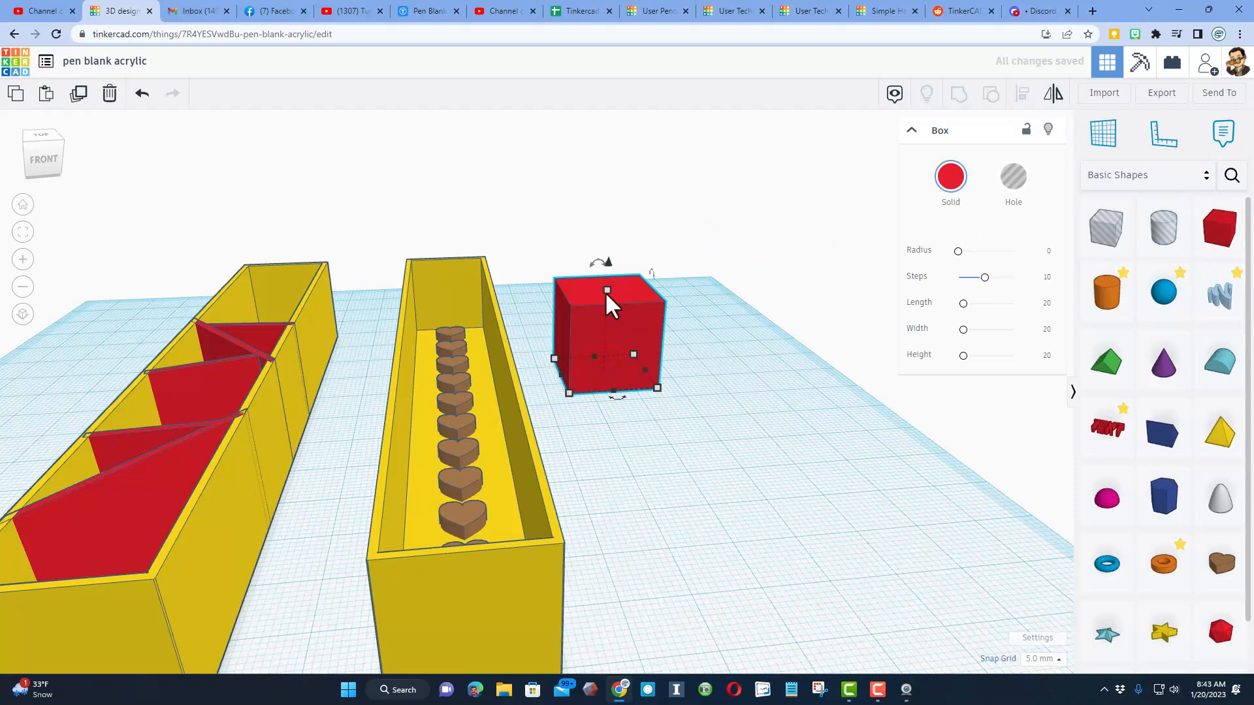
left_click_drag(606, 290, 606, 331)
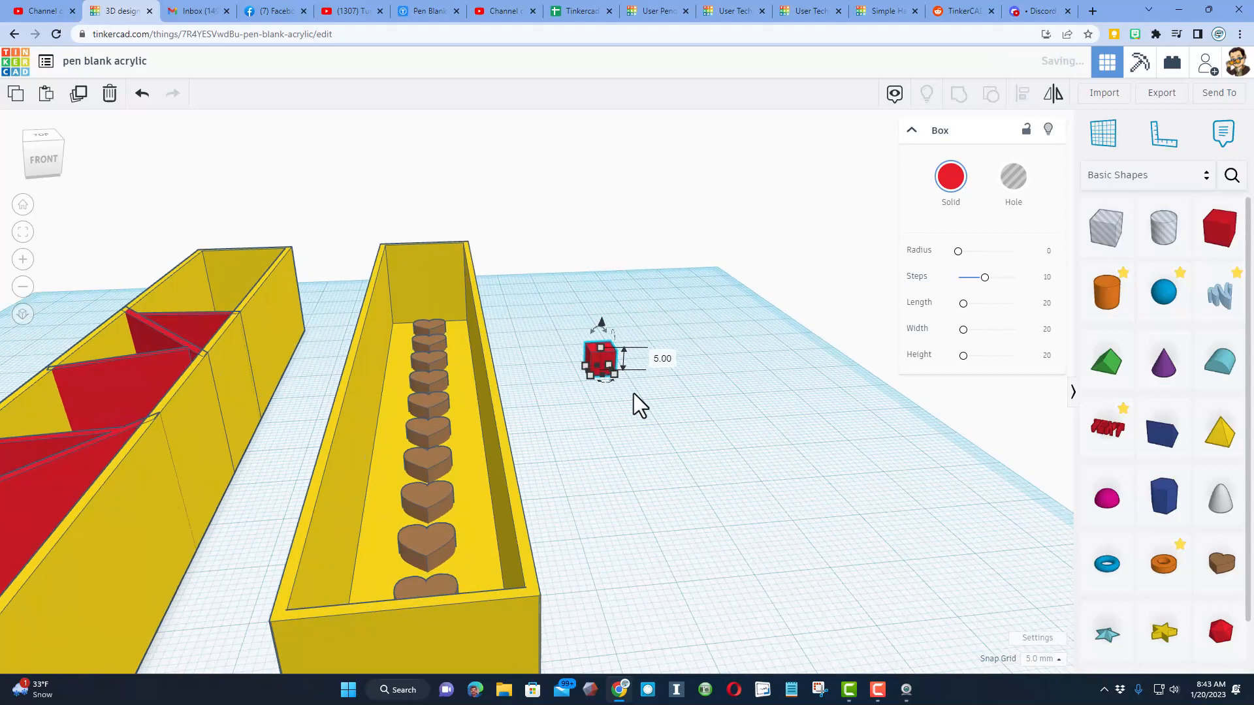
left_click_drag(632, 404, 619, 392)
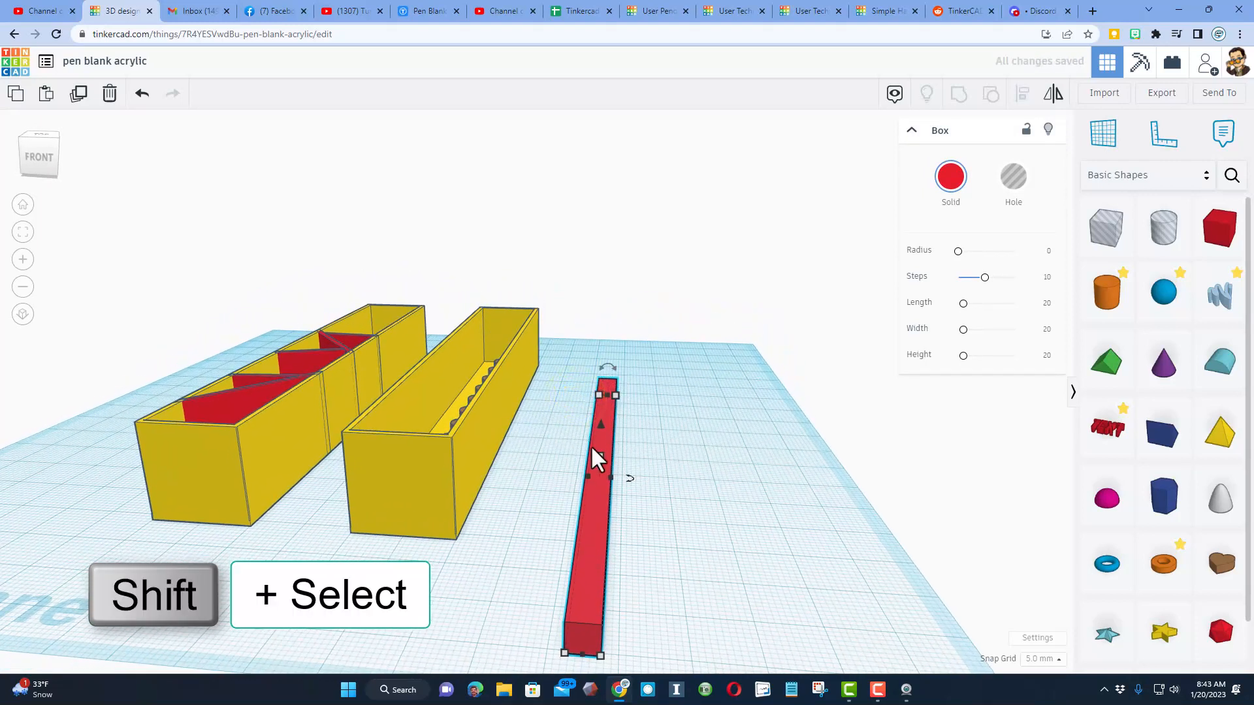
left_click(466, 447)
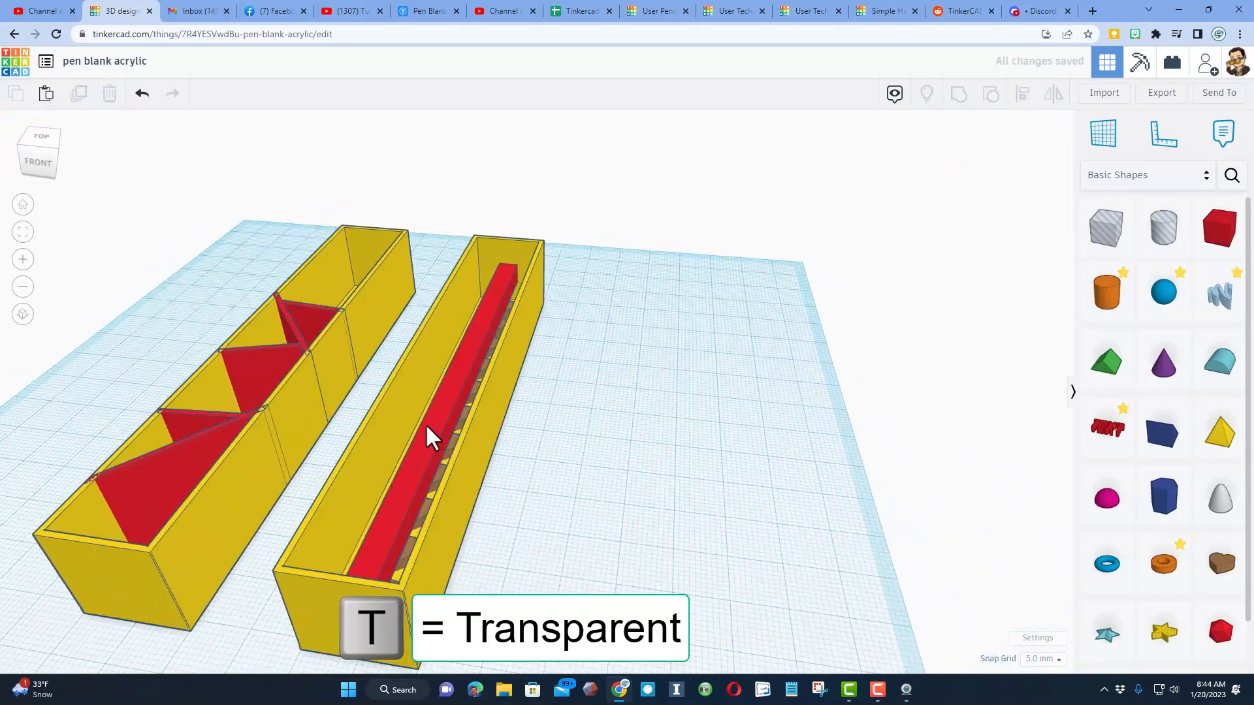
Raise a heart to 9 mm tall with 1 mm grid snapping and duplicate it.
left_click(429, 442)
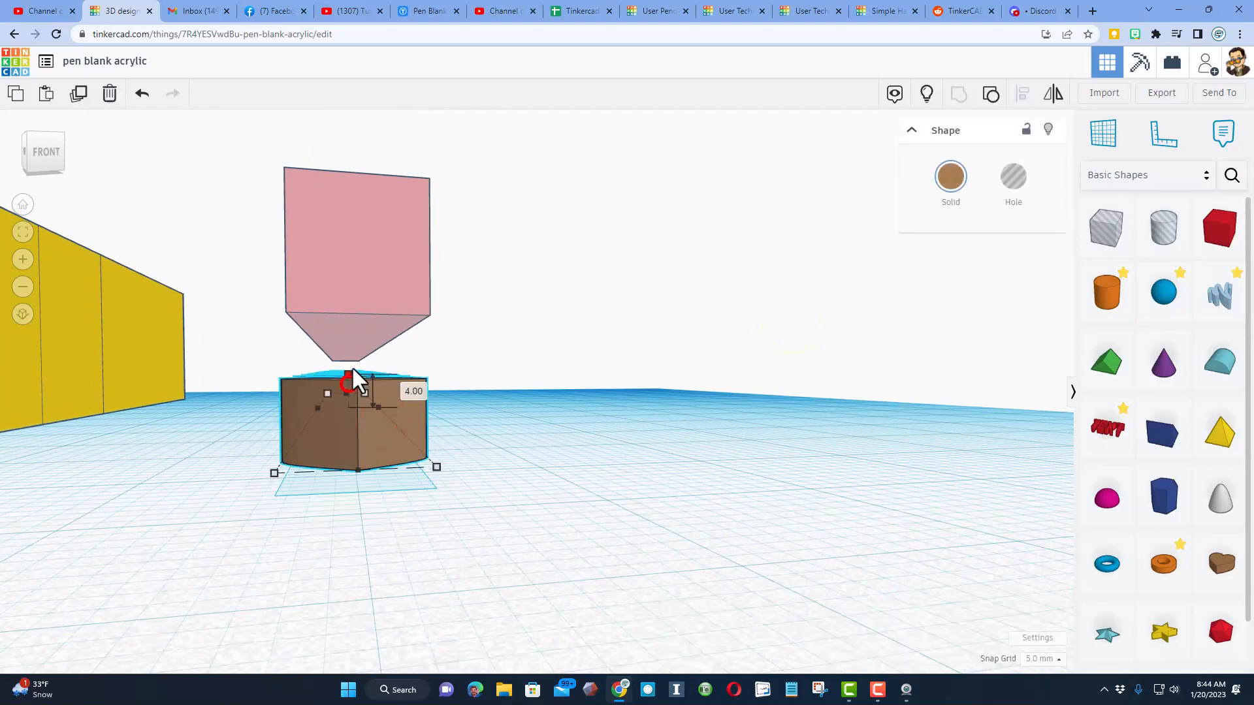
left_click_drag(346, 383, 346, 332)
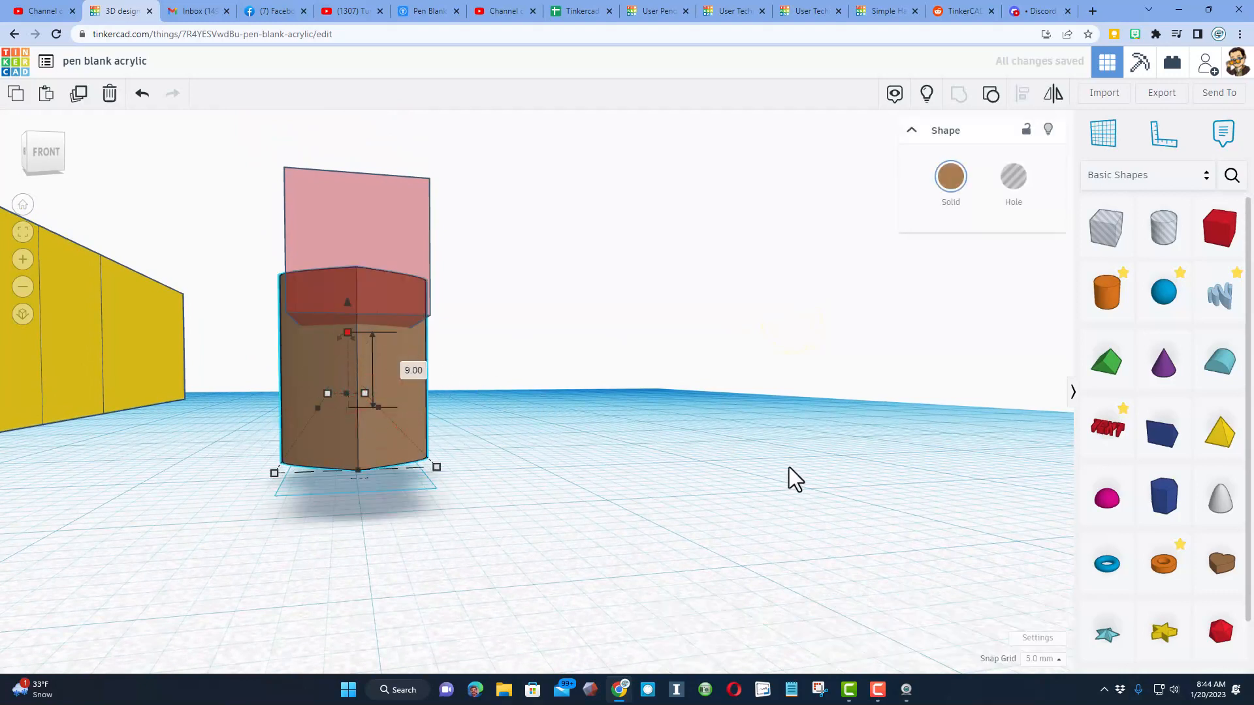
left_click(1042, 658)
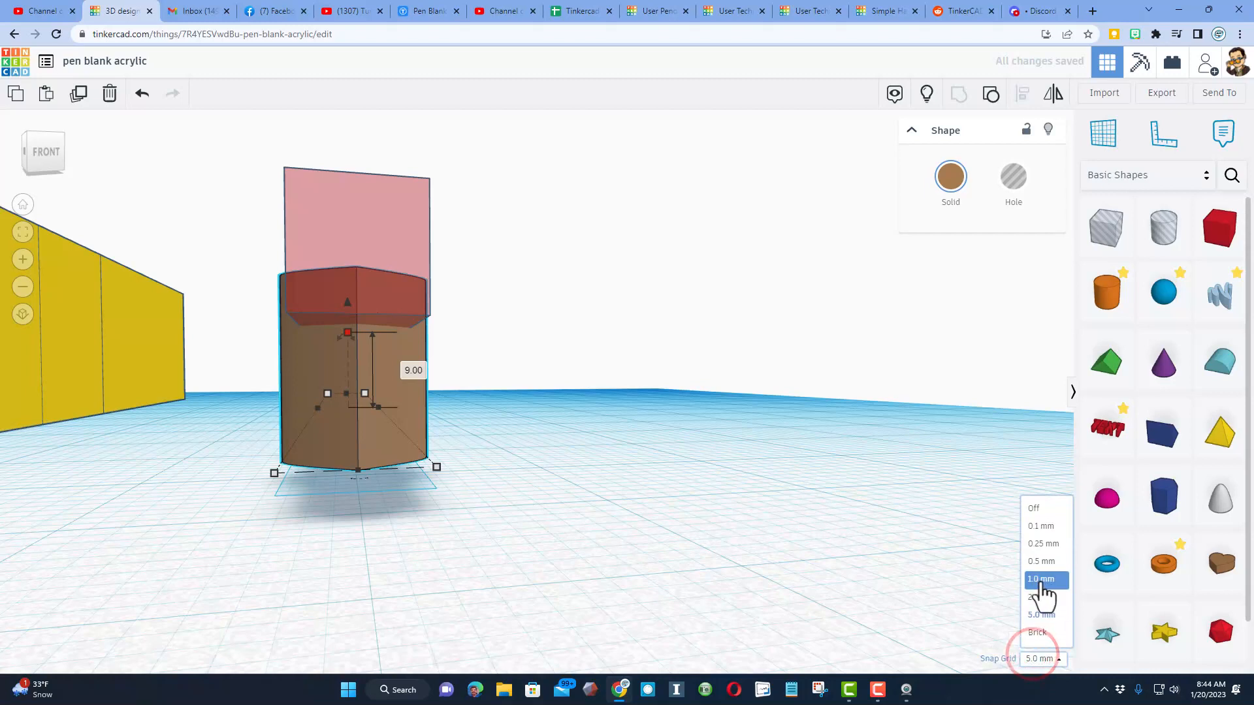
left_click(1039, 580)
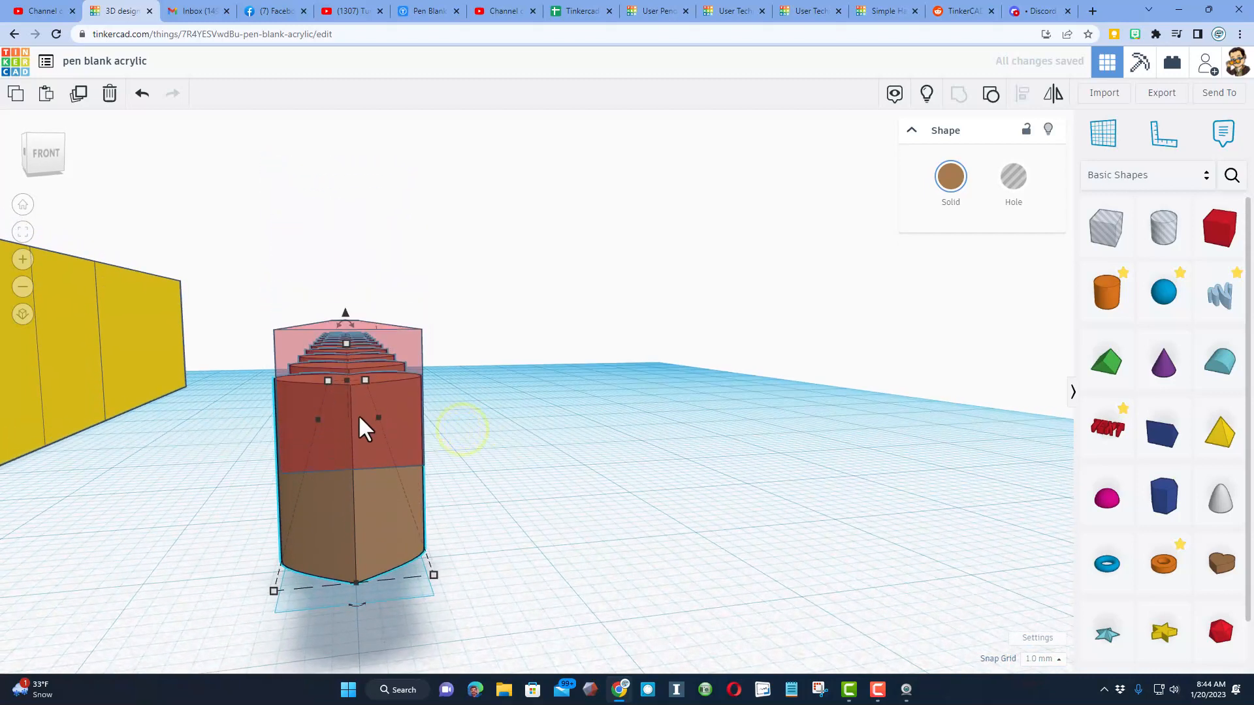
key("ctrl+z")
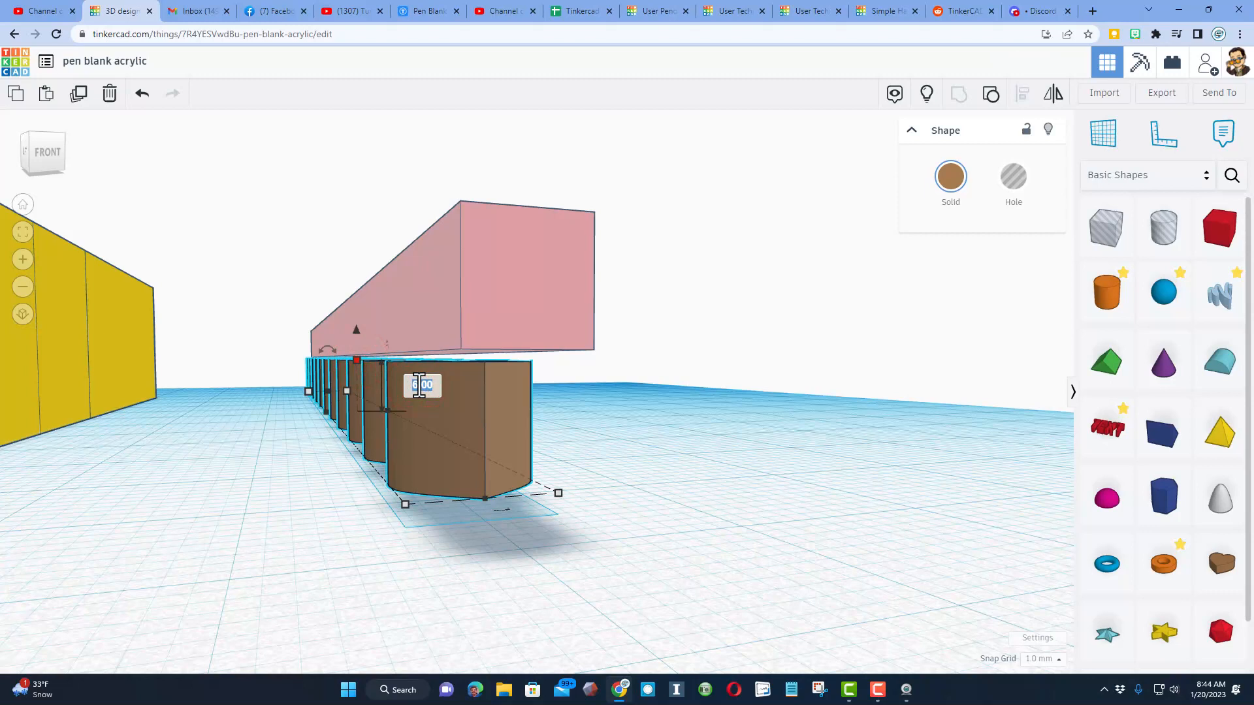
key("ctrl+d")
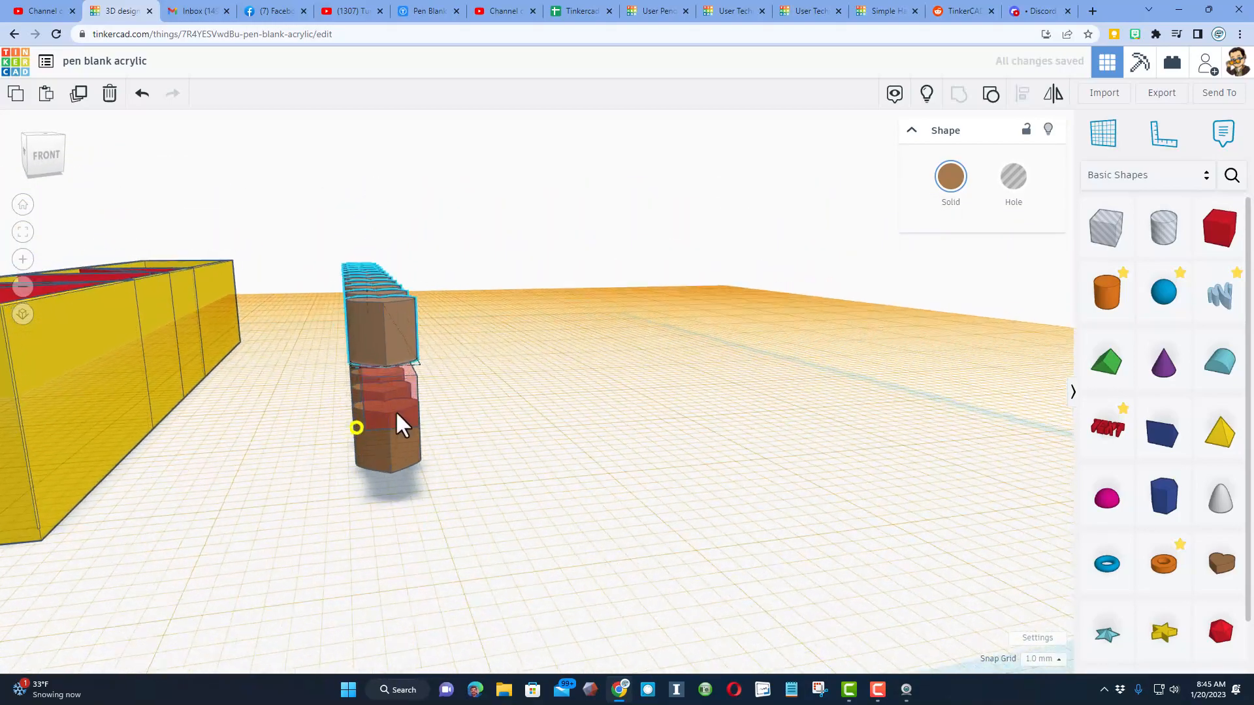
Duplicate the heart rows and rotate the copies into a cross around the bar.
left_click(387, 336)
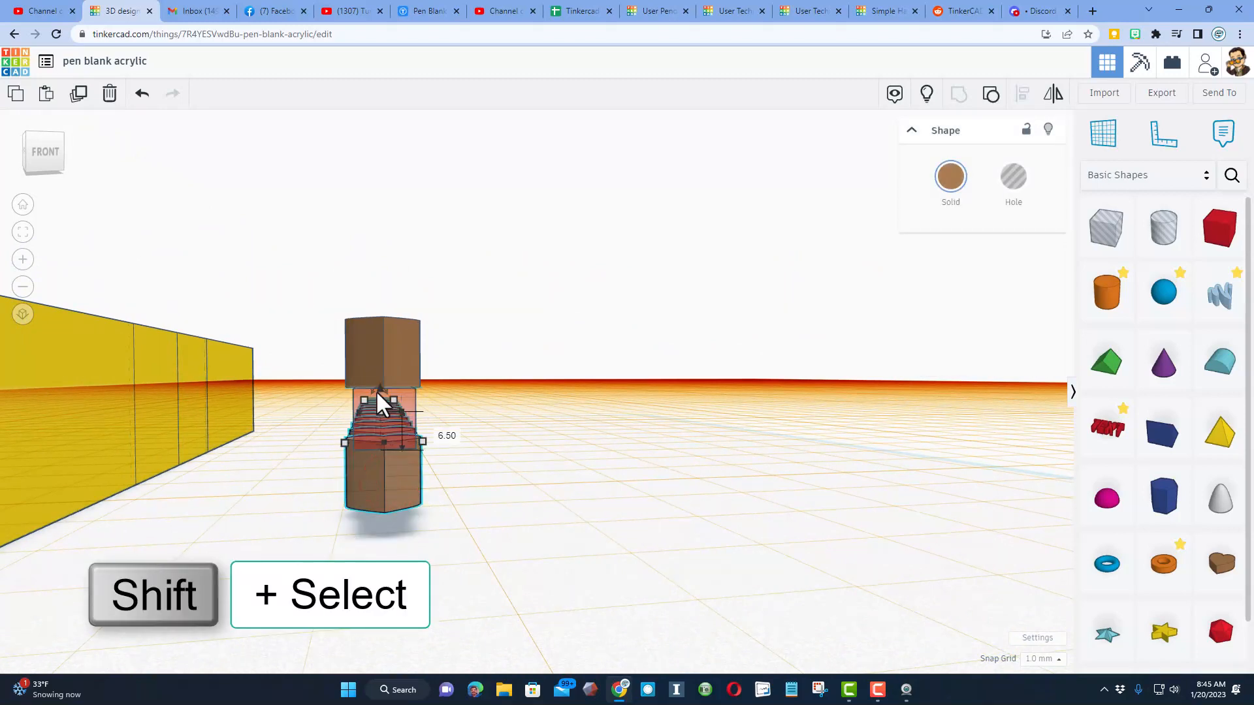
left_click(378, 353)
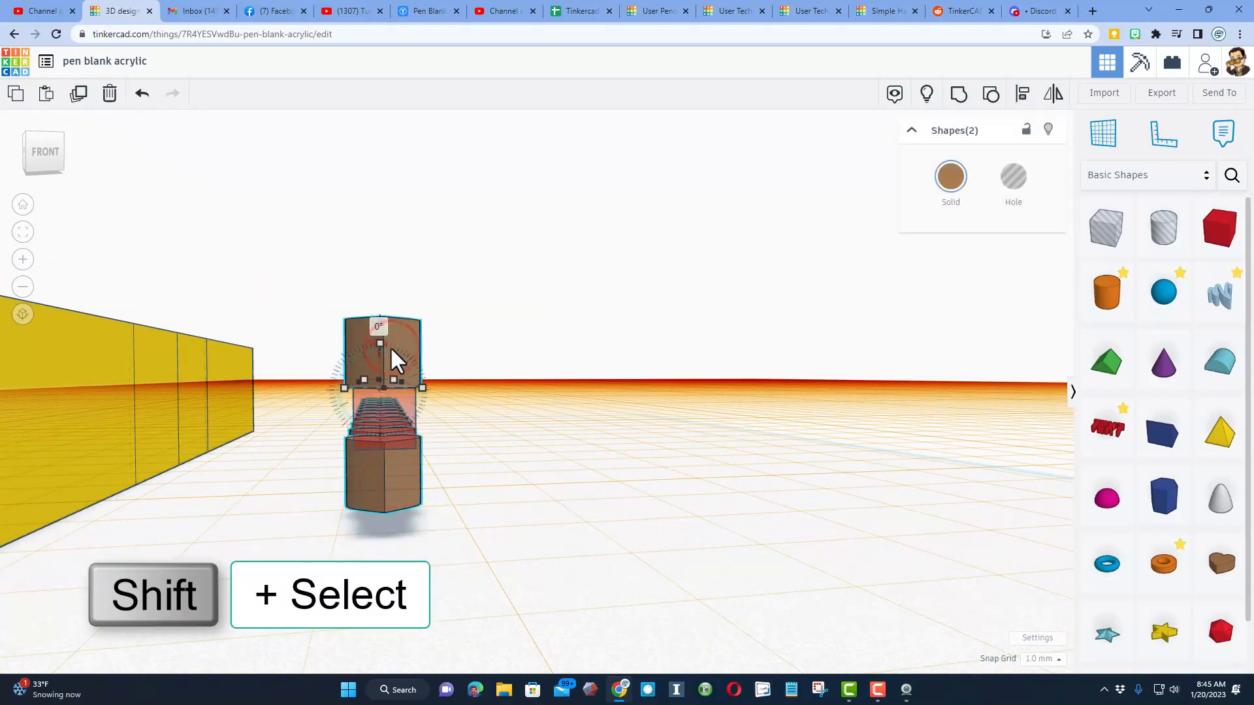
key("Ctrl+D")
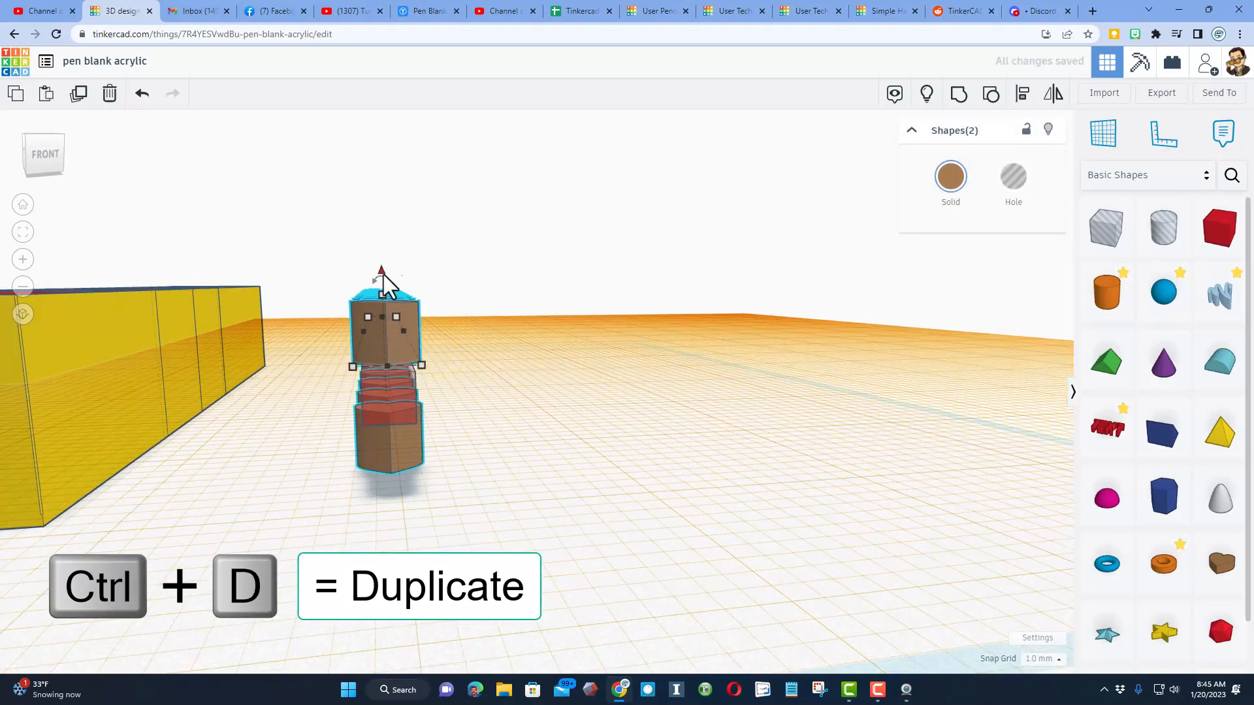
left_click_drag(380, 276, 415, 320)
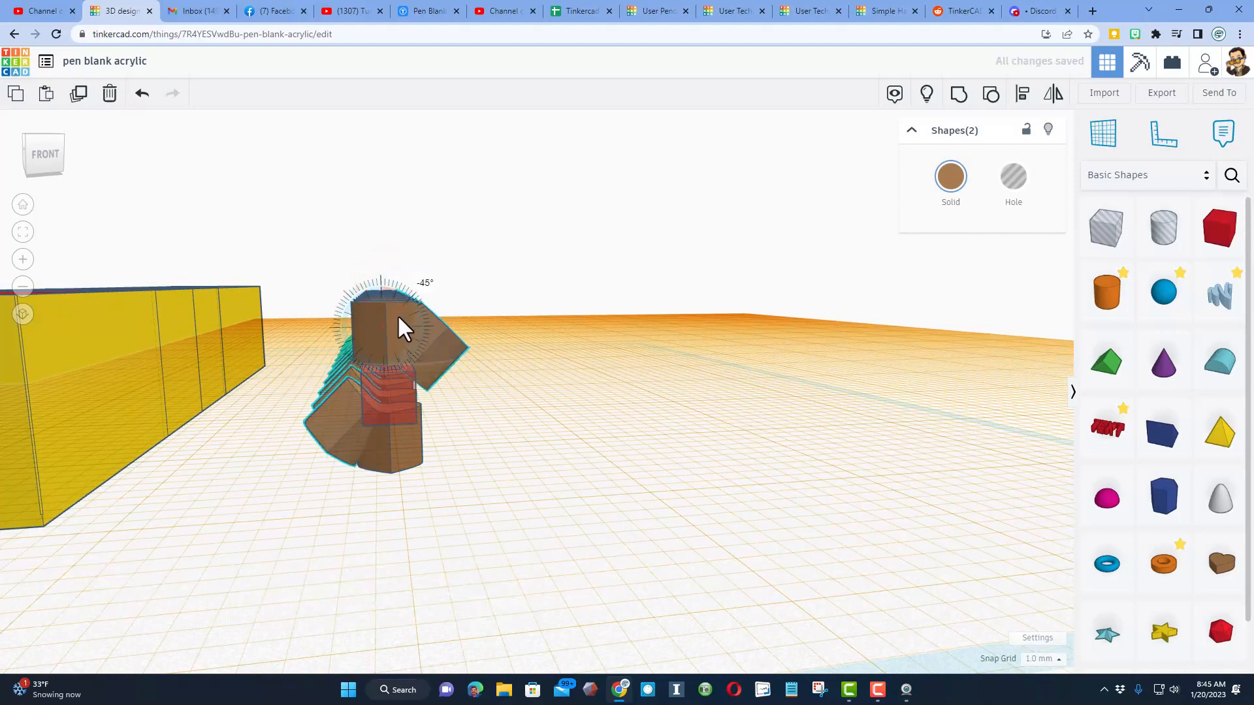
left_click_drag(400, 324, 444, 347)
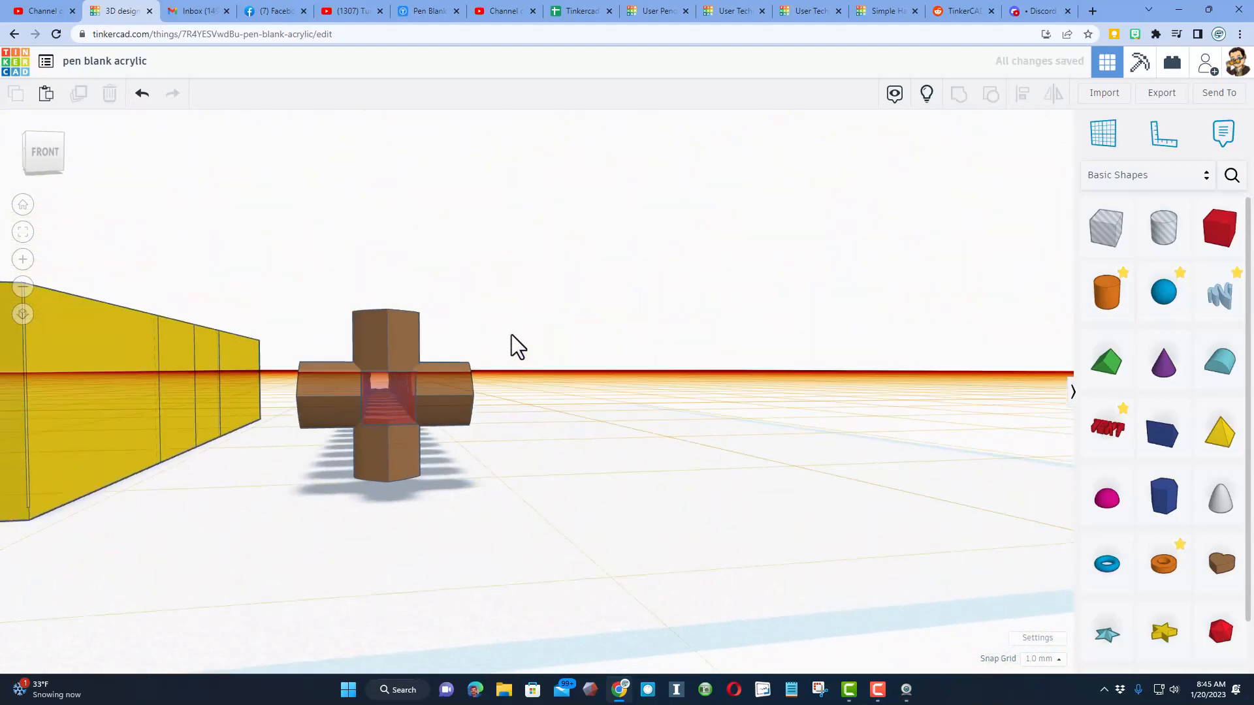
Move the stacked heart supports into place inside the yellow box.
left_click_drag(516, 345, 629, 358)
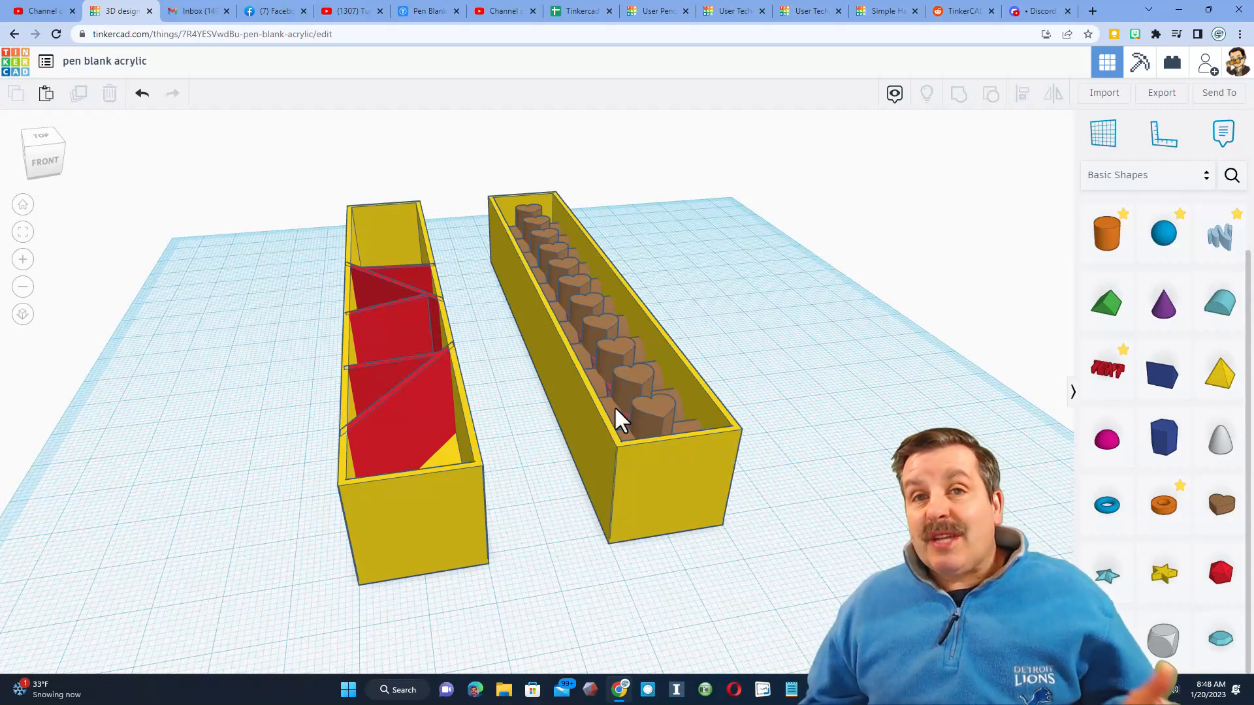
mouse_move(599, 496)
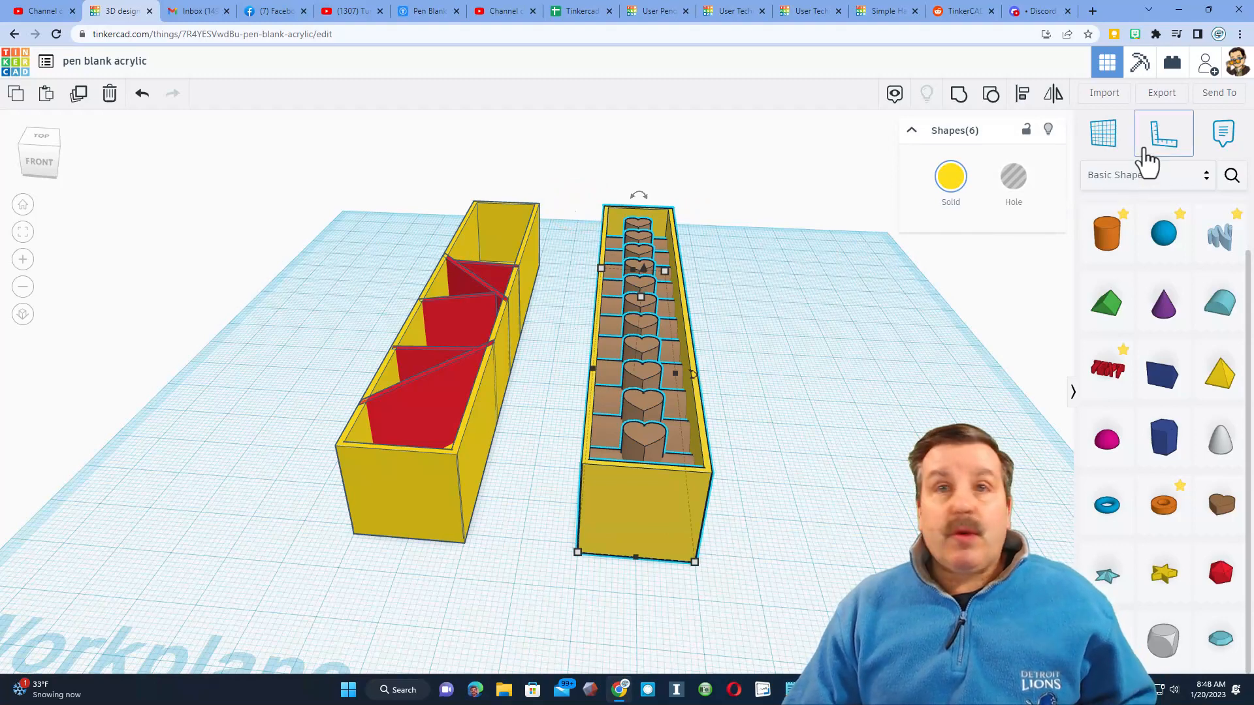
Export the six selected shapes as an STL saved as 'pen blank hearts'.
left_click(1162, 93)
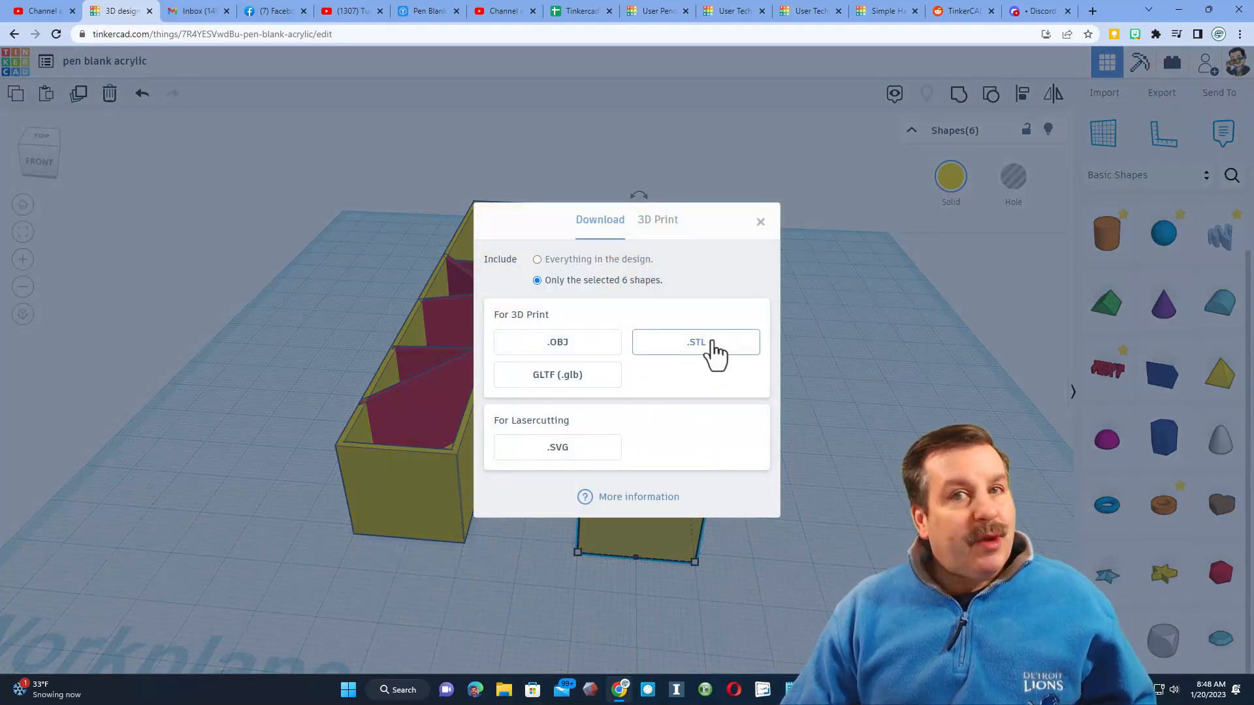
left_click(695, 343)
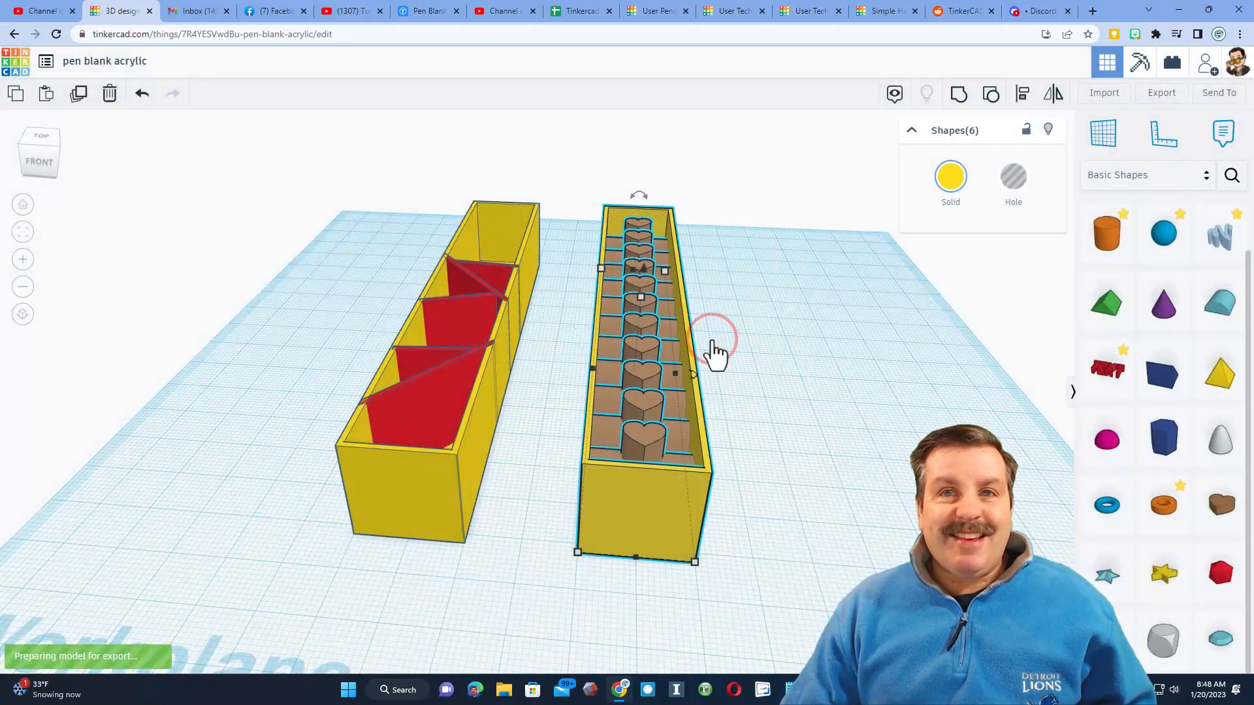
left_click(1161, 93)
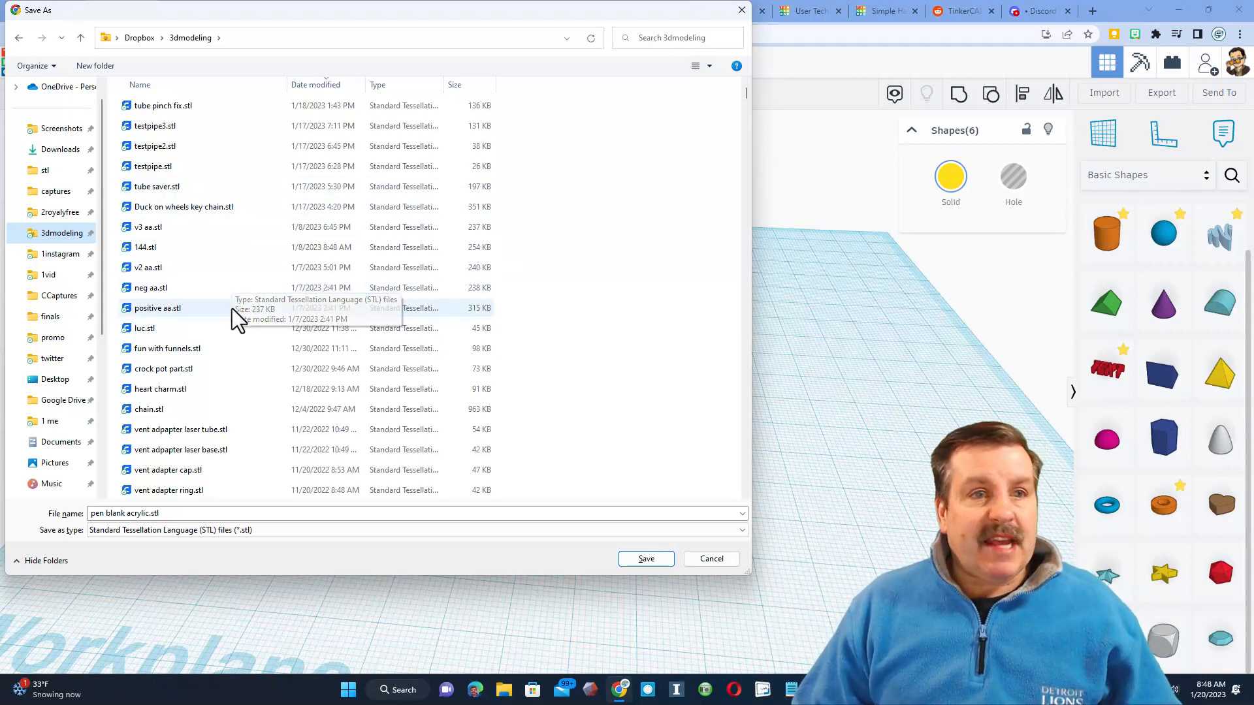
mouse_move(313, 405)
type("hearts")
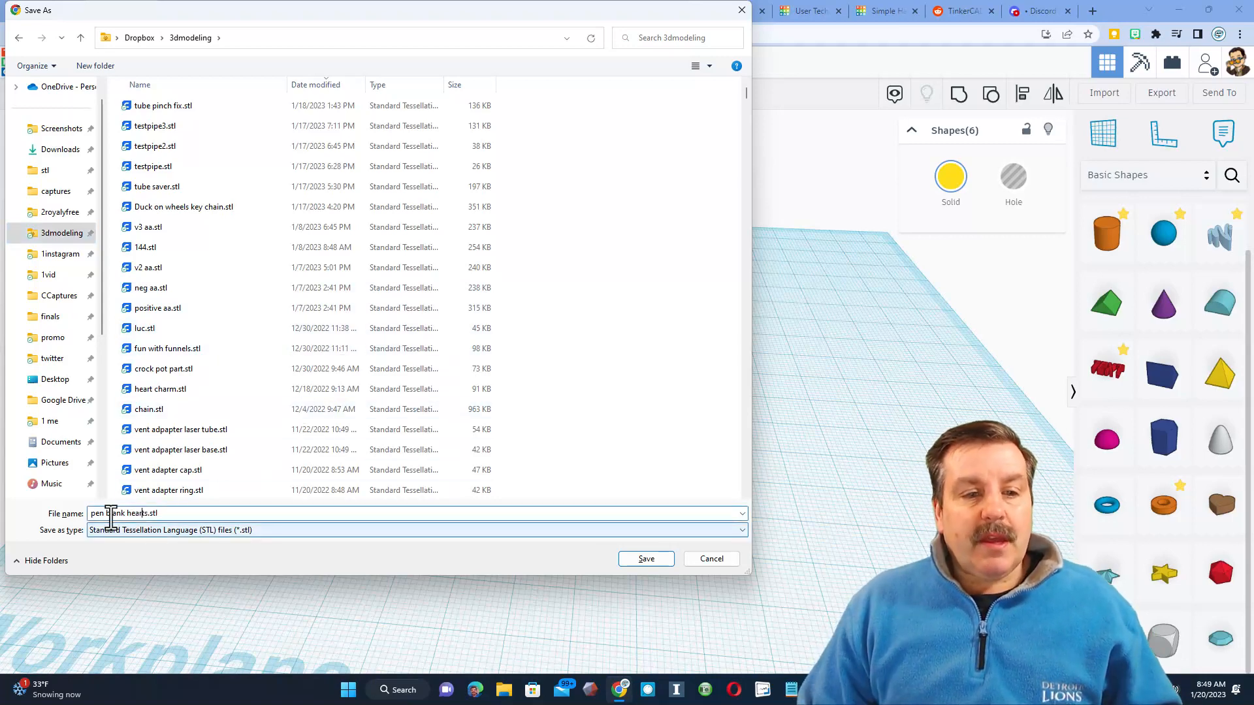
left_click(646, 559)
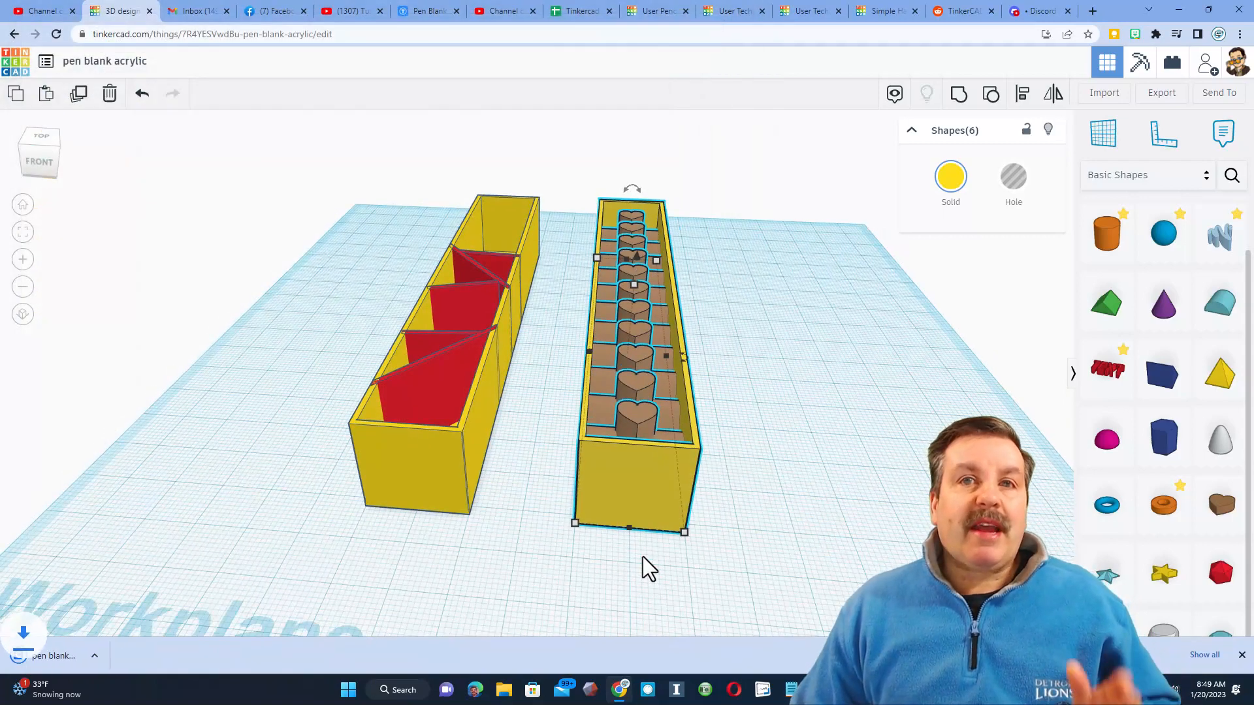